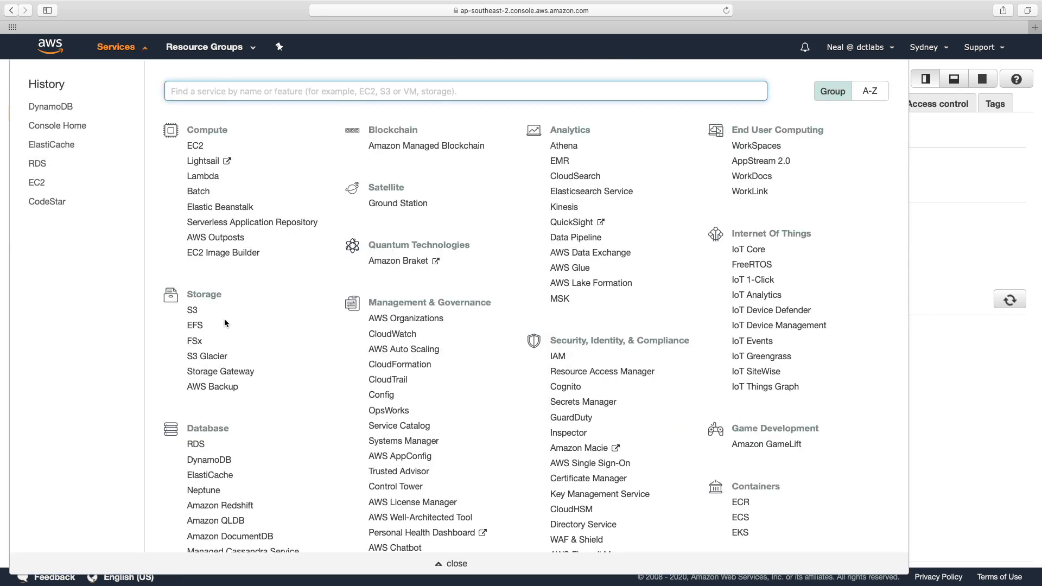
# Step: Open IAM in a separate browser tab from the Services menu
pyautogui.rightClick(558, 356)
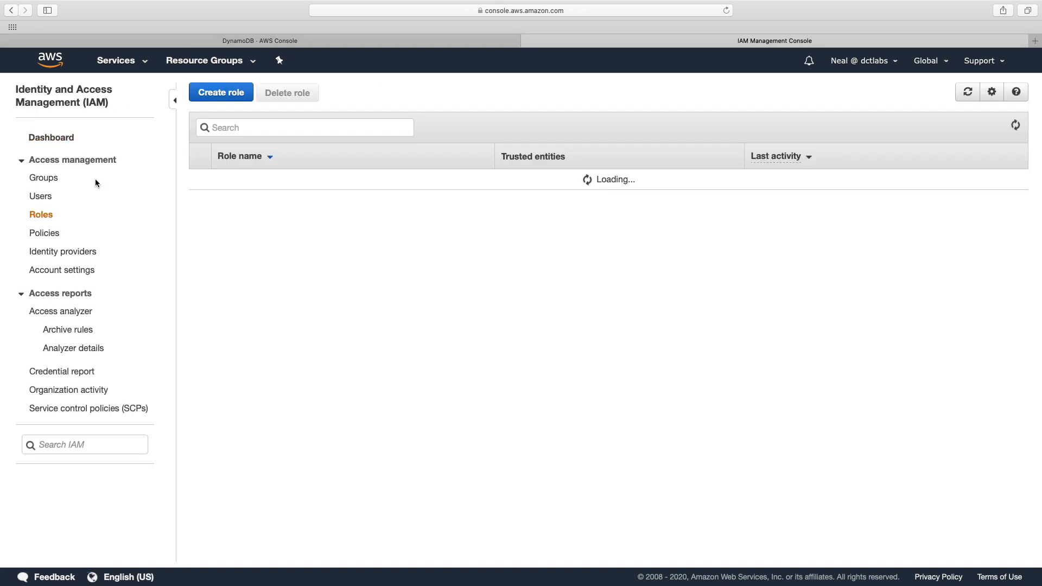
# Step: Start a new role trusted by Lambda and search permissions policies for 'dynamodb'
pyautogui.click(220, 92)
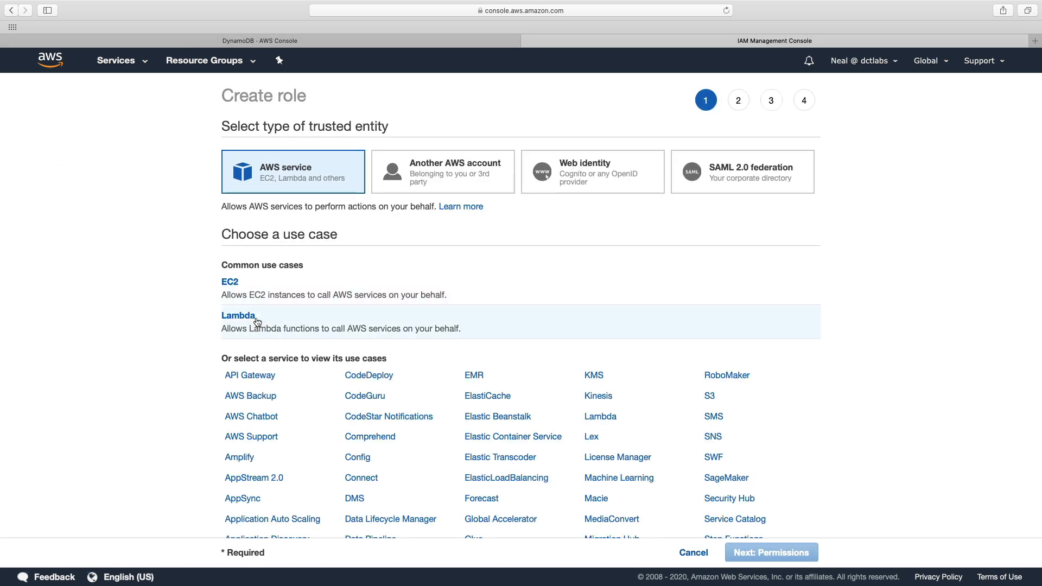
pyautogui.click(237, 315)
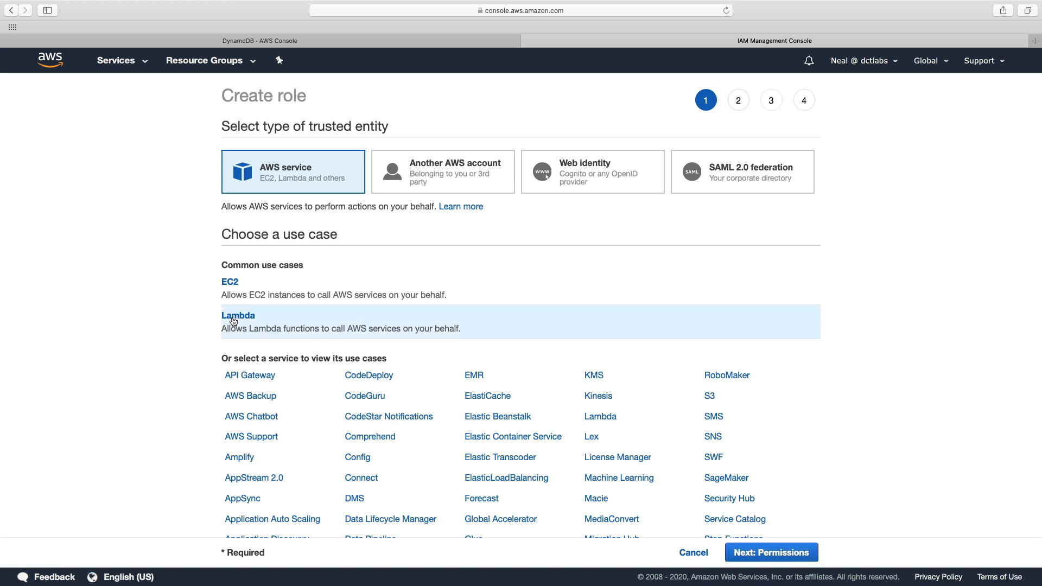
pyautogui.click(770, 552)
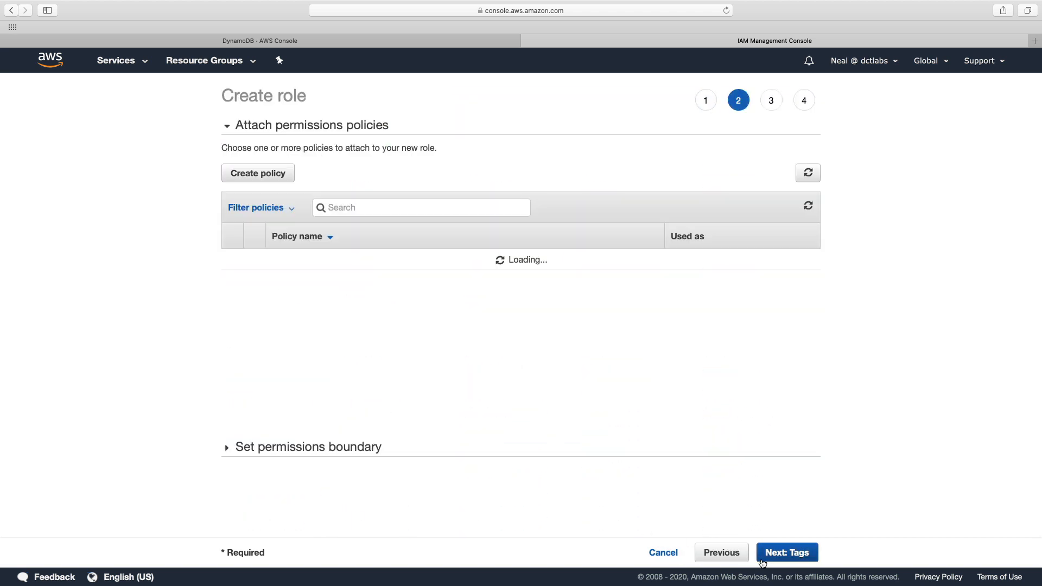
pyautogui.write('dynamodb')
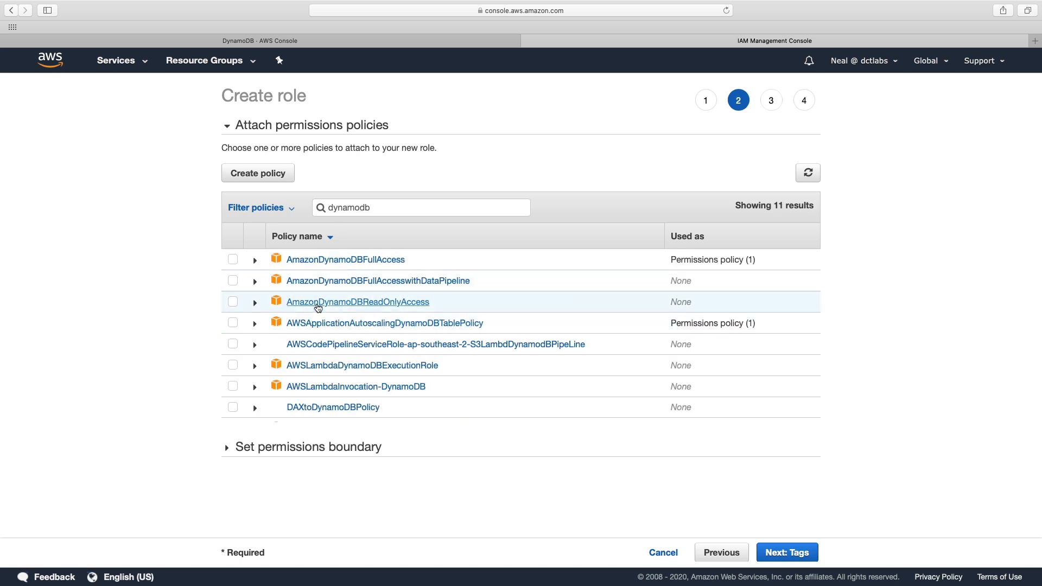
pyautogui.moveTo(355, 372)
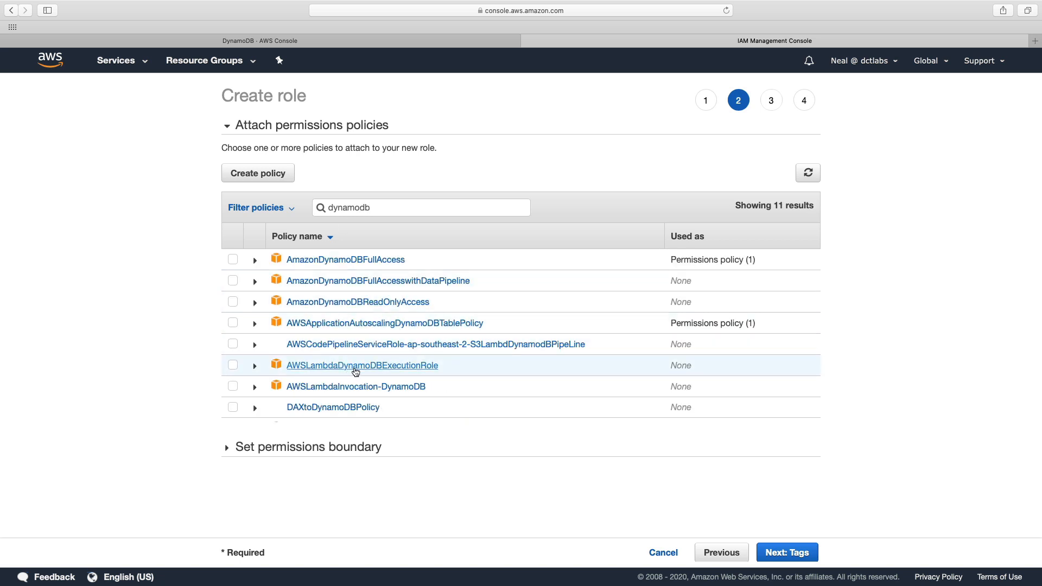
# Step: Review the AWSLambdaDynamoDBExecutionRole policy JSON and continue to tags with it selected
pyautogui.click(233, 366)
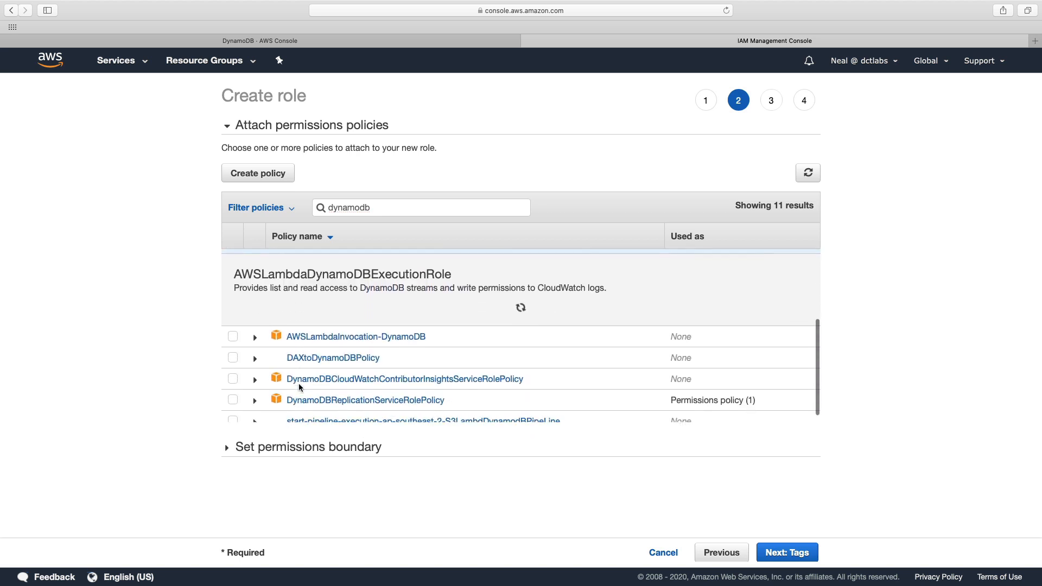
pyautogui.click(254, 265)
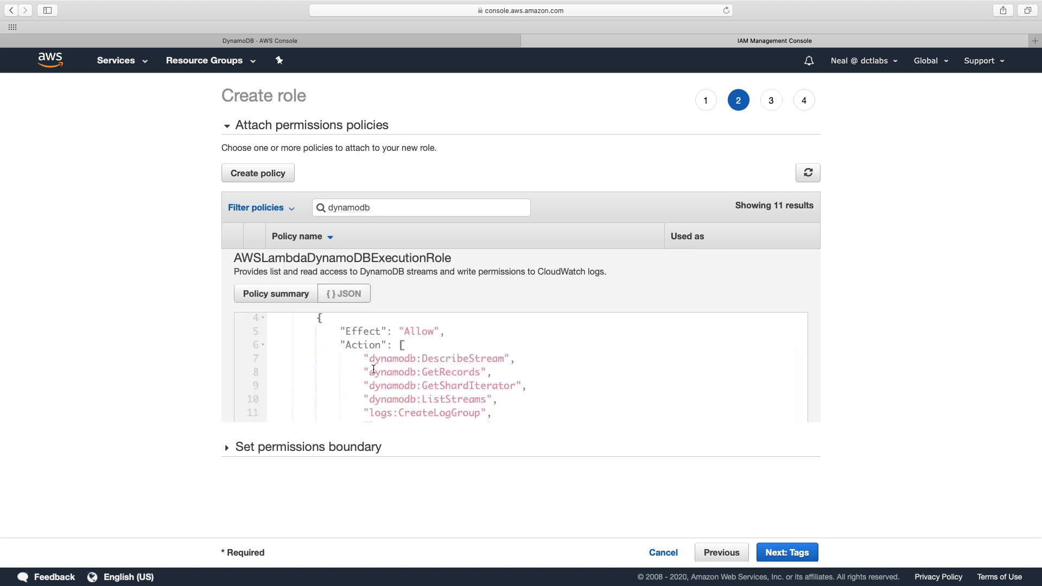
pyautogui.moveTo(446, 361)
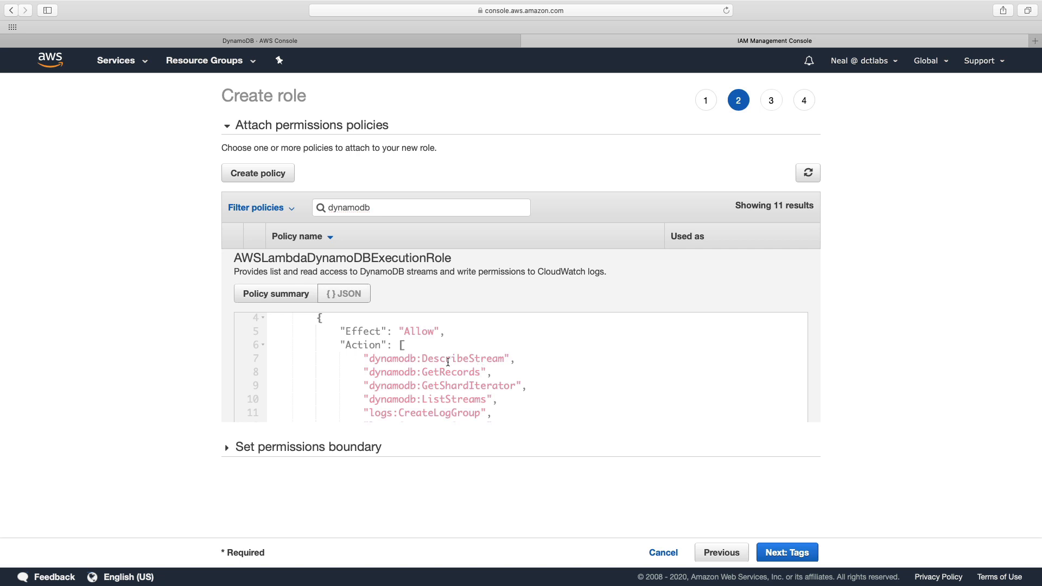
pyautogui.moveTo(428, 399)
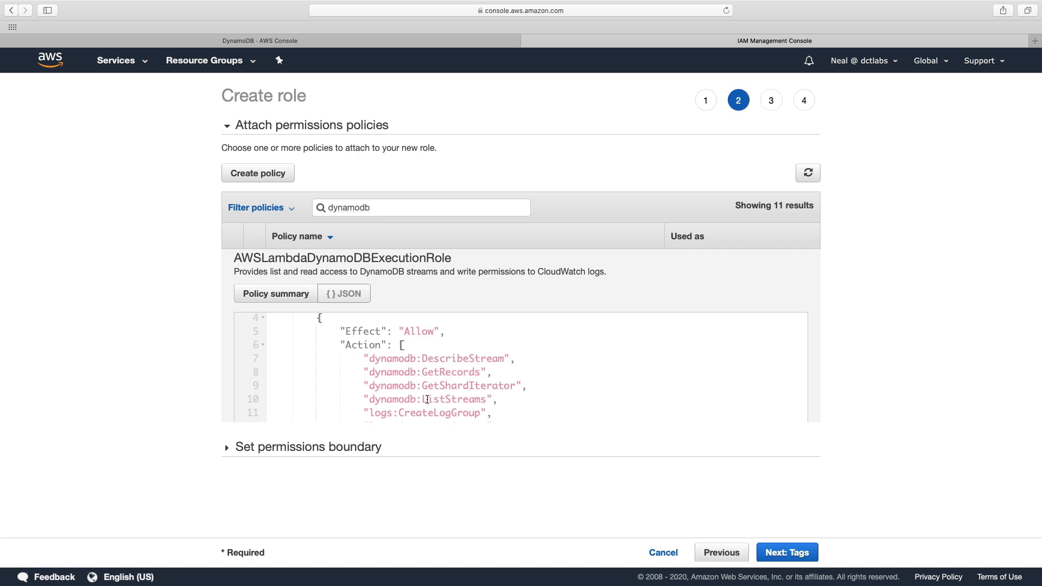
pyautogui.scroll(-3)
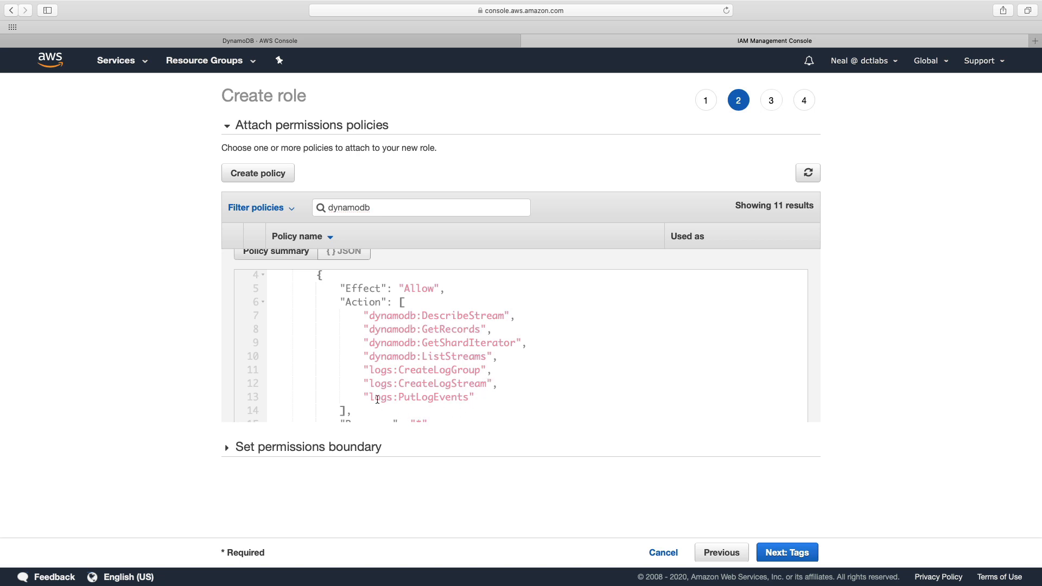
pyautogui.click(786, 553)
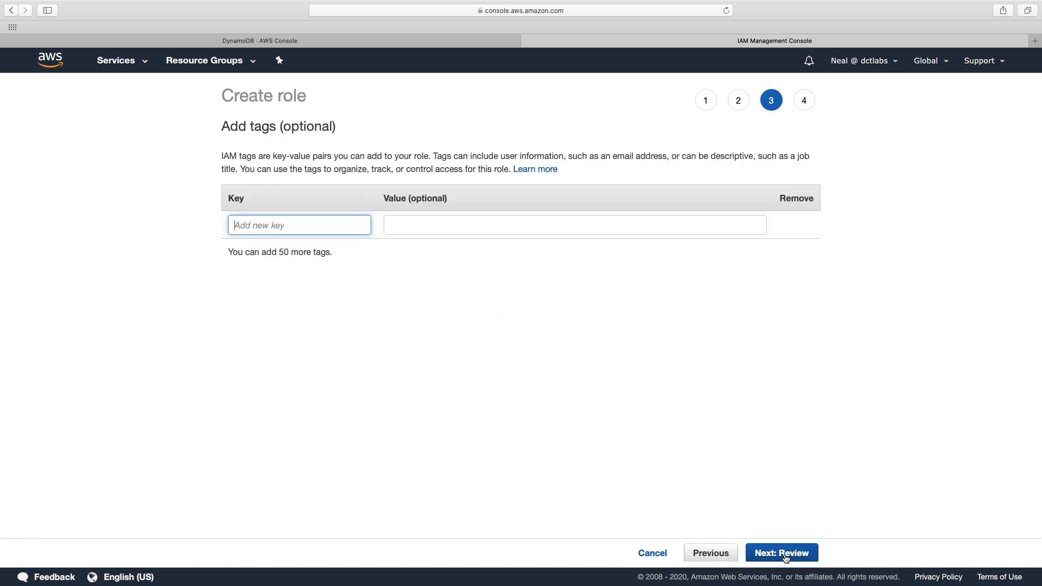
# Step: Create the role as dynamodb-stream-lambda and return to the DynamoDB console tab
pyautogui.click(781, 552)
pyautogui.write('dynamodb-stream')
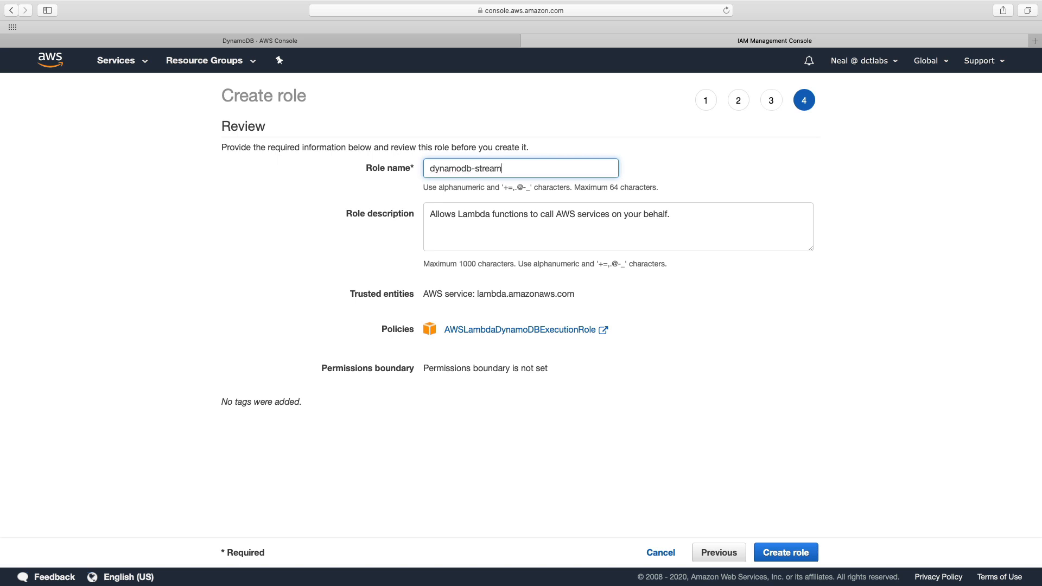
pyautogui.write('-lambda')
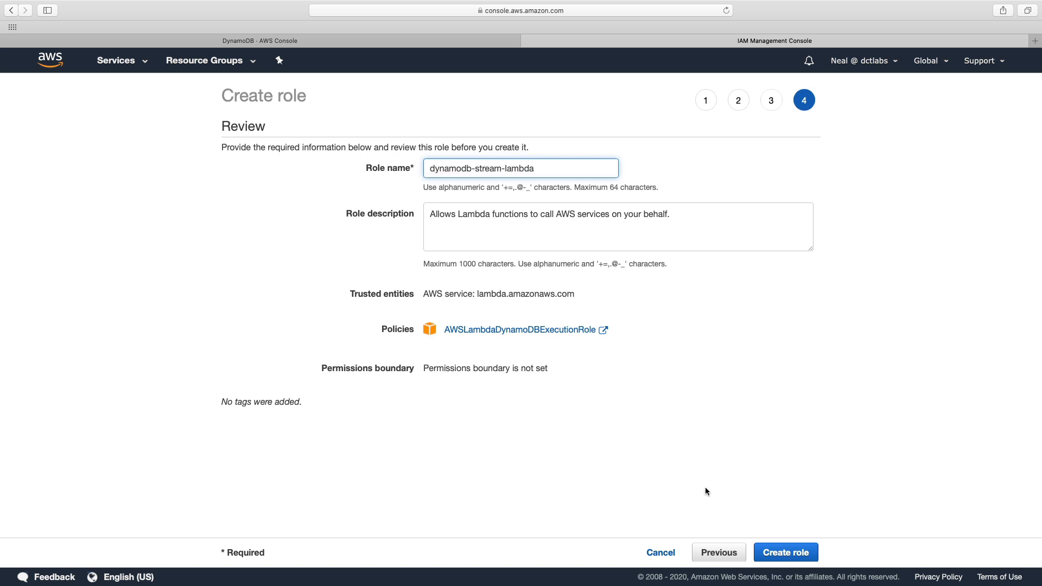
pyautogui.click(785, 553)
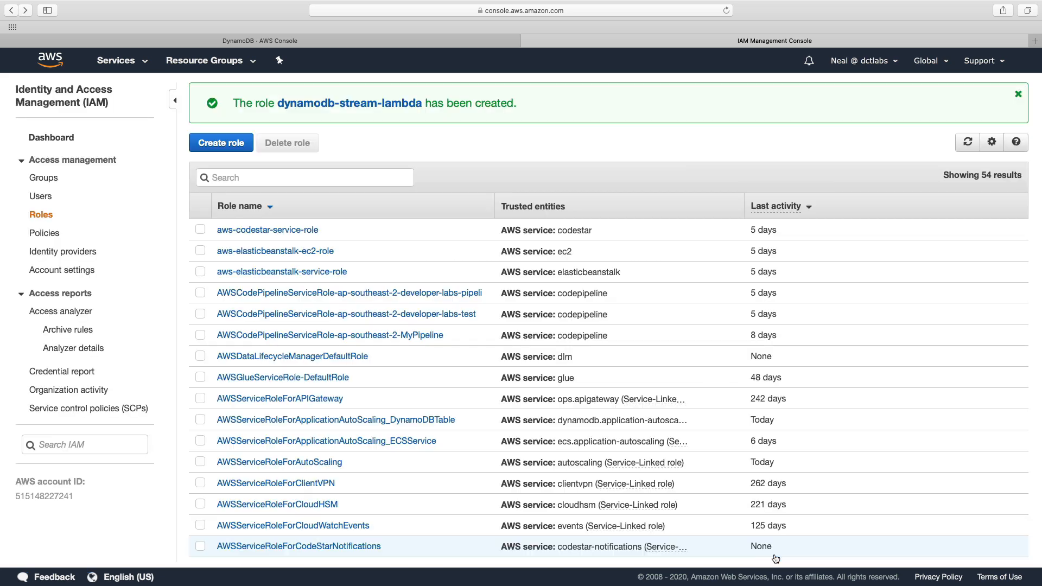
pyautogui.click(259, 41)
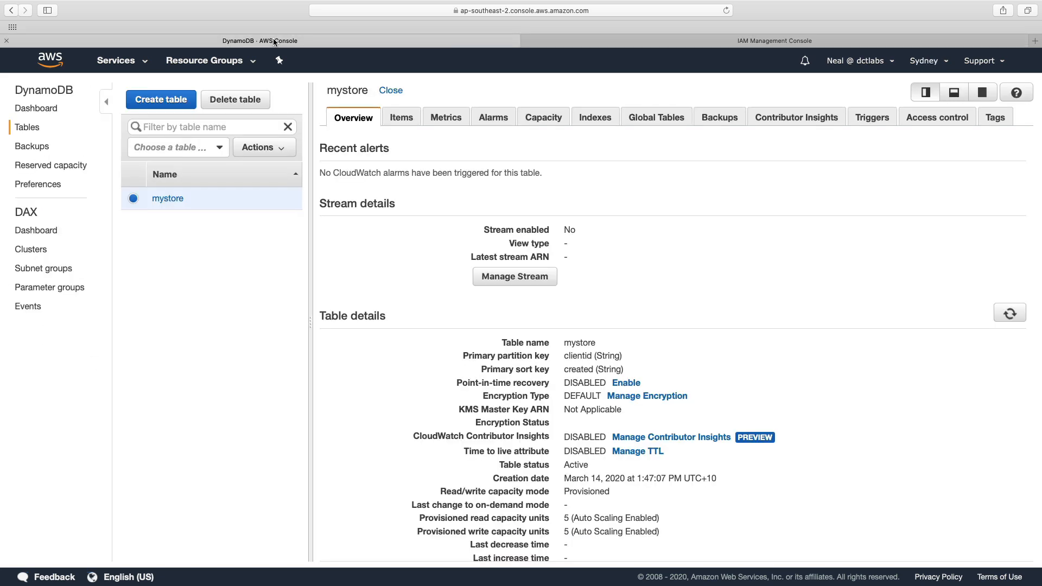
pyautogui.moveTo(344, 137)
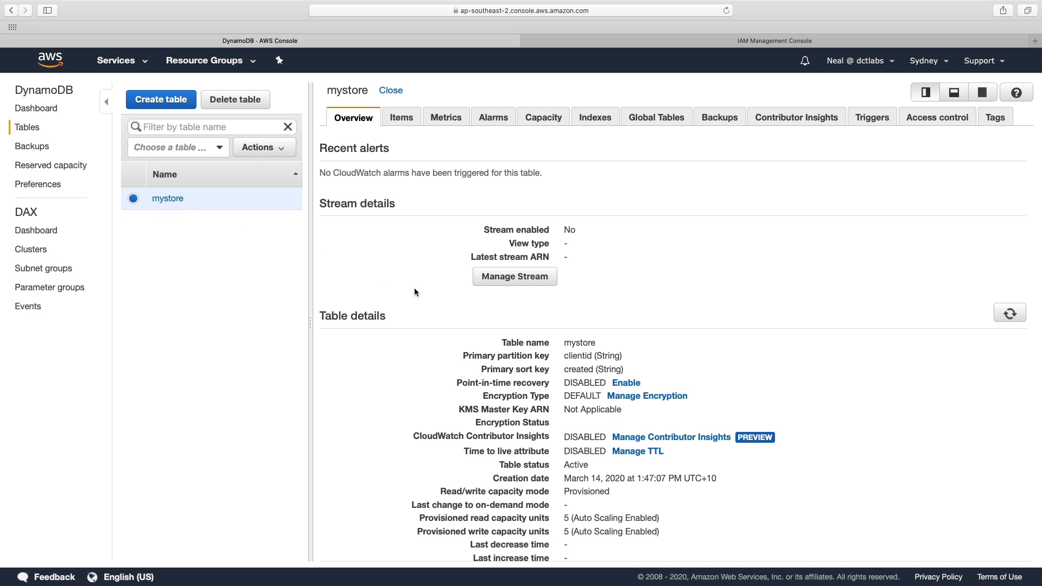
pyautogui.moveTo(514, 277)
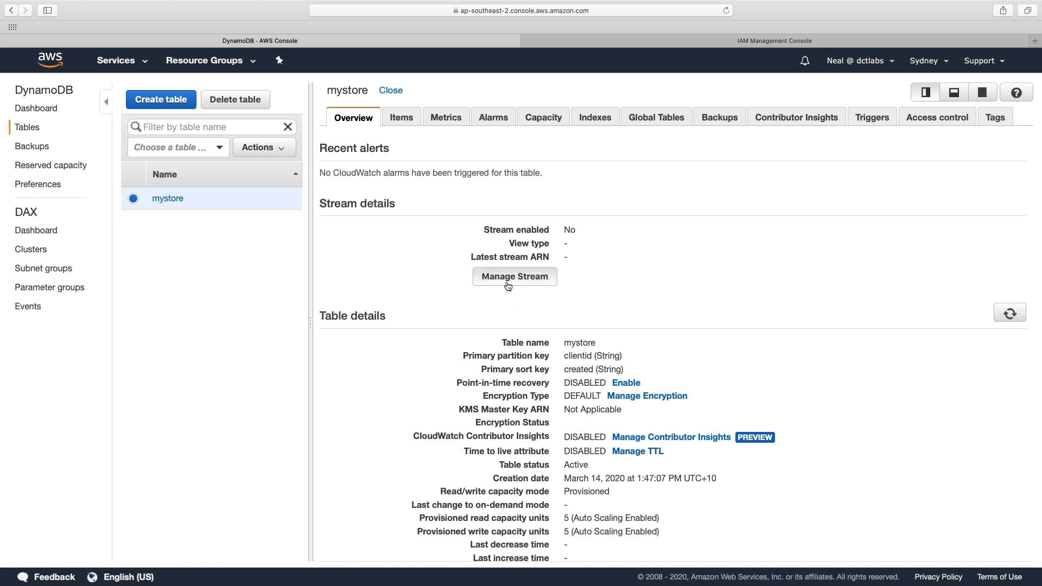
# Step: Enable a stream with new and old images on the mystore table
pyautogui.click(514, 277)
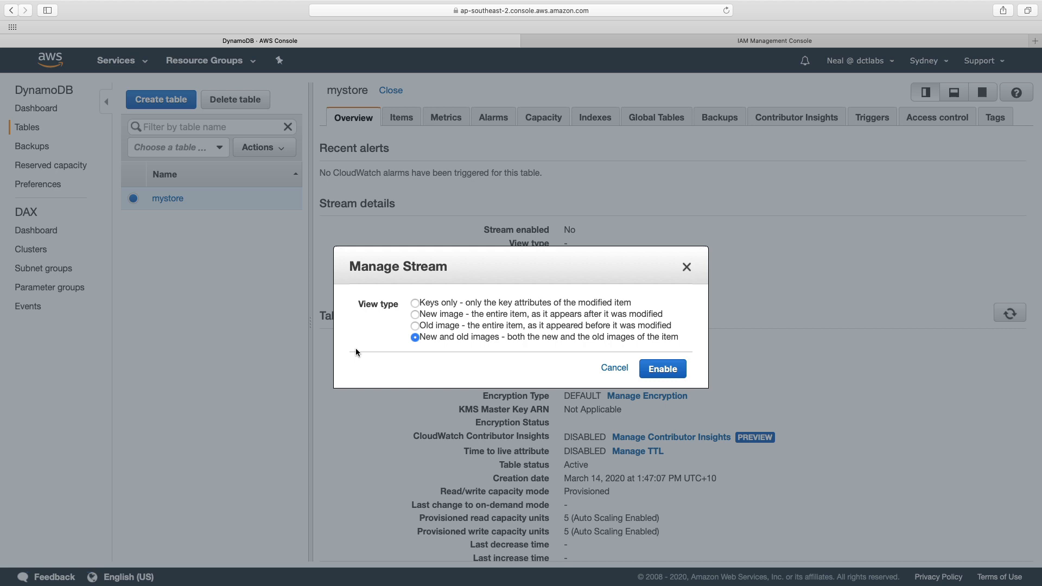
pyautogui.moveTo(393, 301)
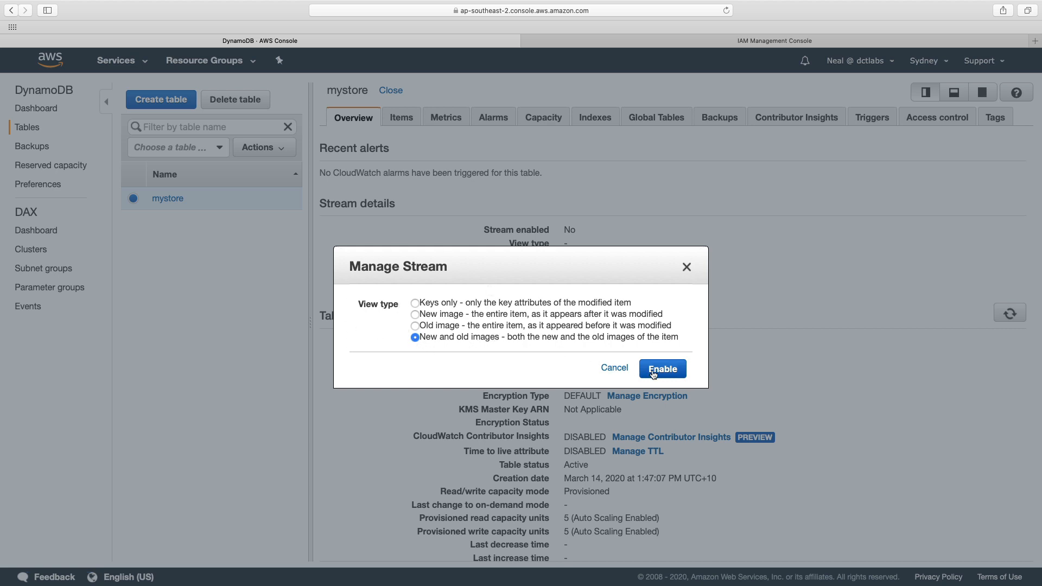
pyautogui.click(661, 369)
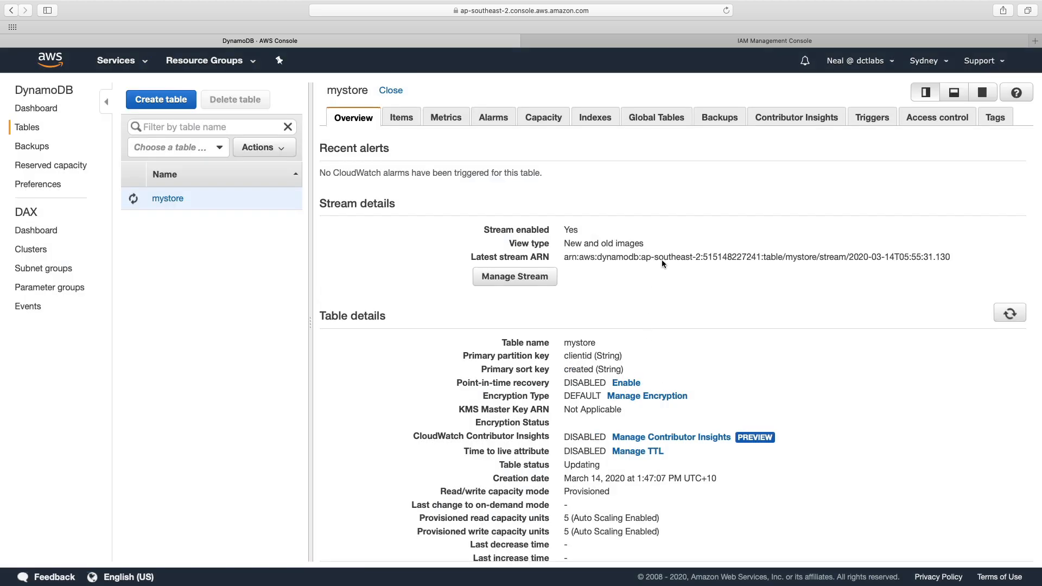
# Step: From the table's Triggers, start creating a brand-new Lambda function as trigger
pyautogui.click(871, 117)
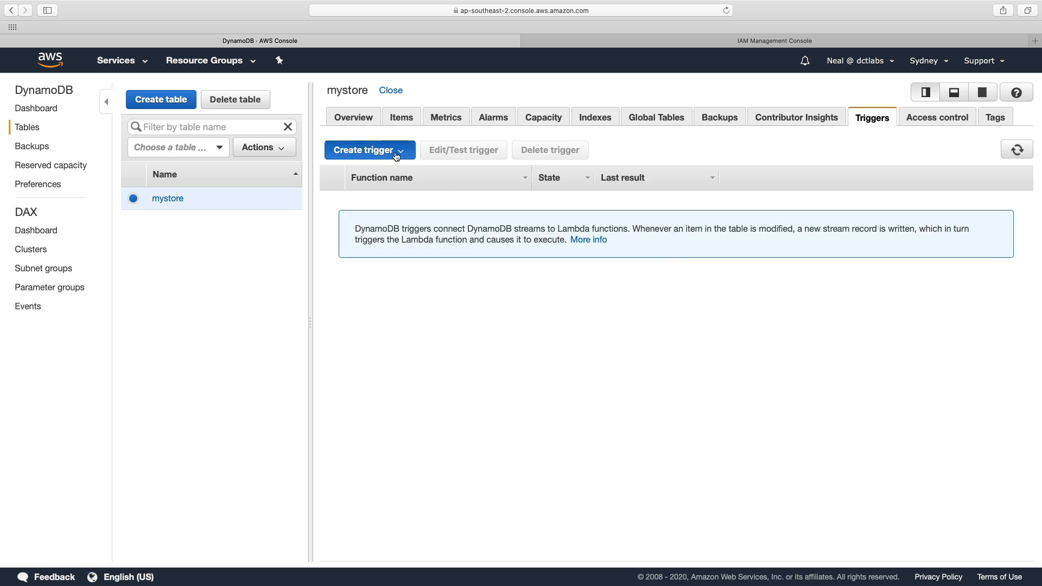
pyautogui.click(366, 149)
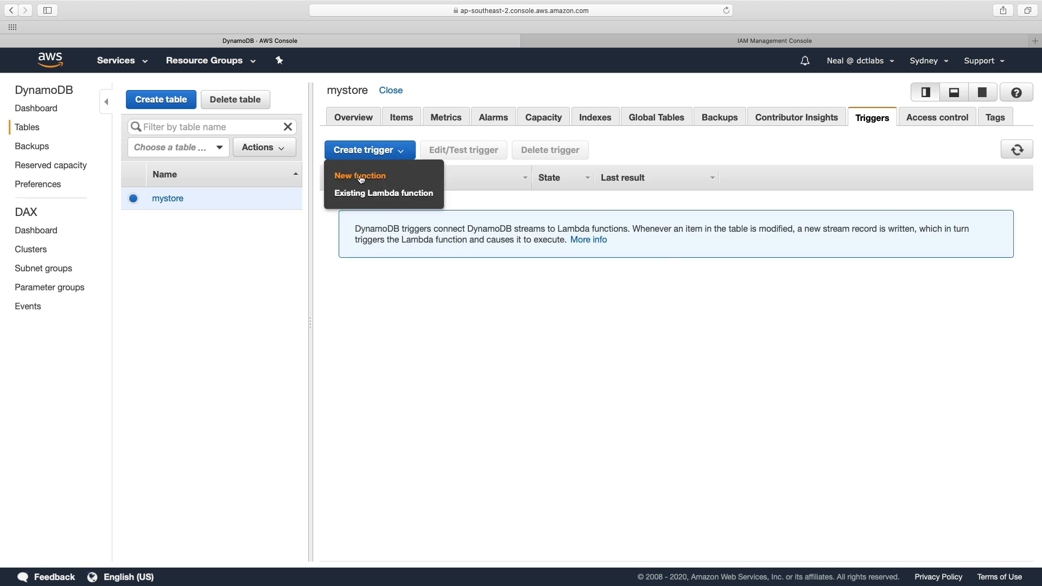
pyautogui.click(359, 176)
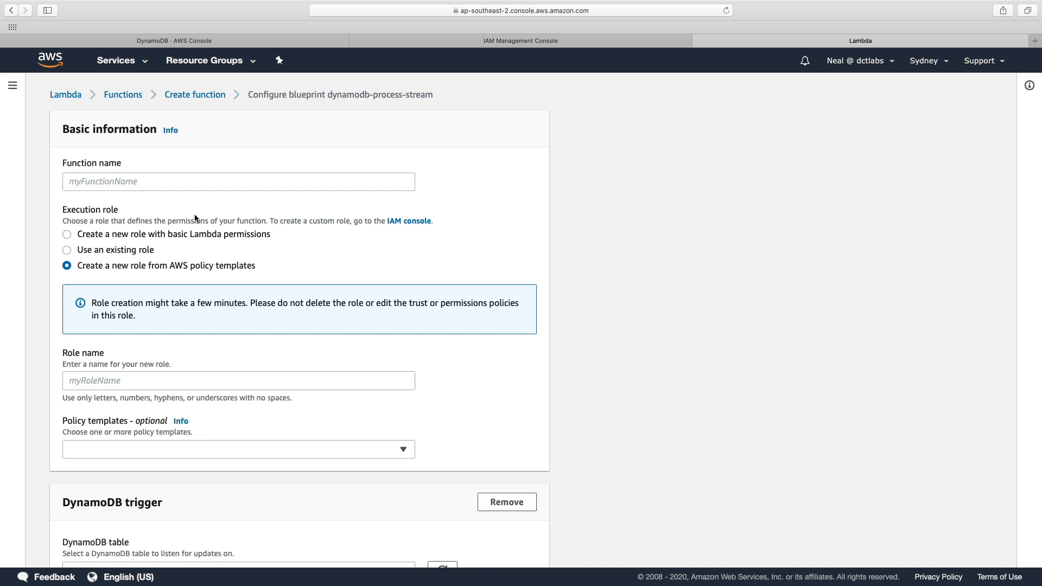
# Step: Name the new blueprint function DynamoDB-stream-lambda
pyautogui.click(238, 181)
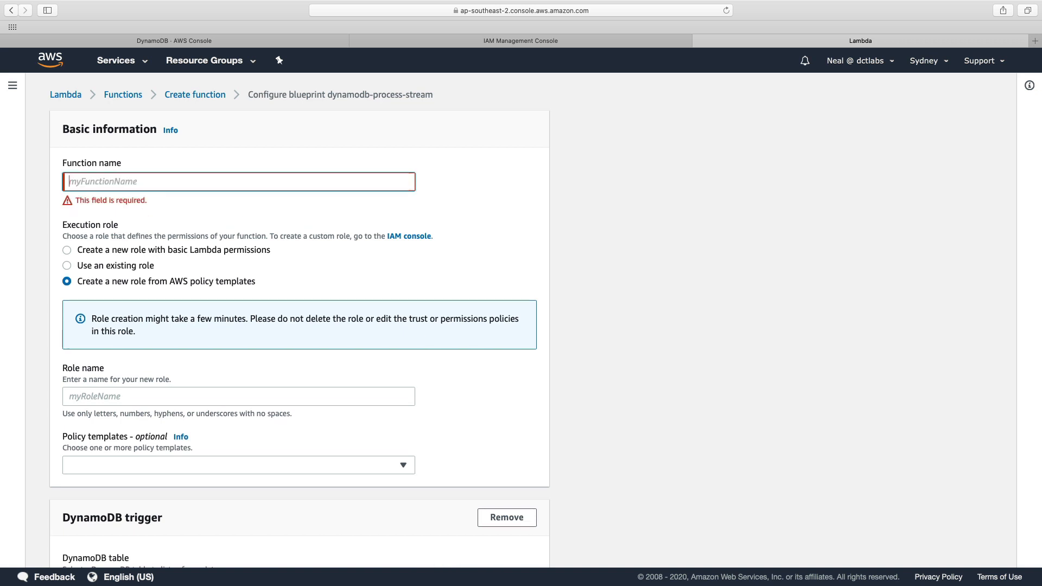
pyautogui.write('dynamod')
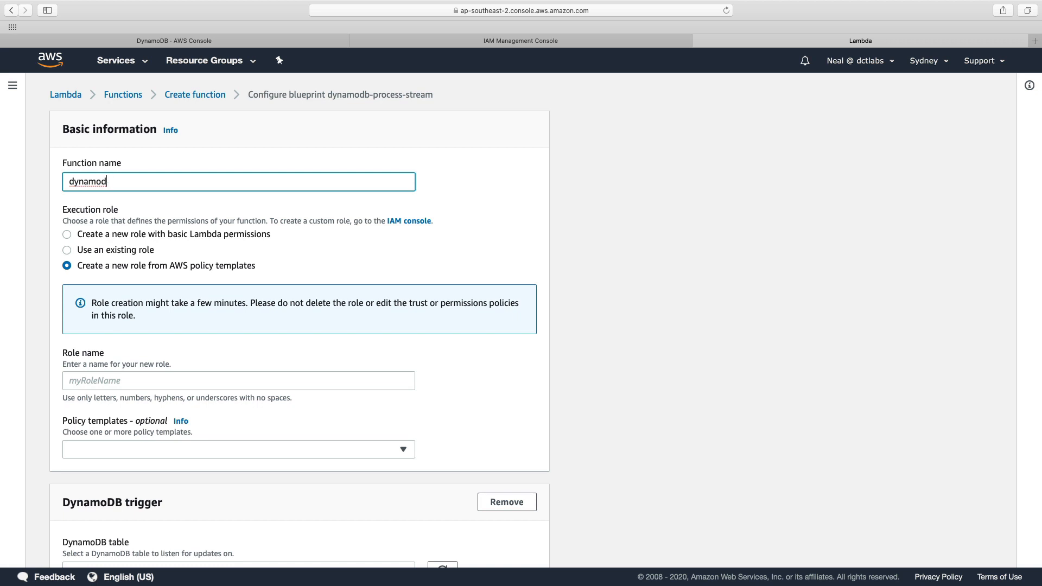
pyautogui.write('DynamoDB-stram-lam')
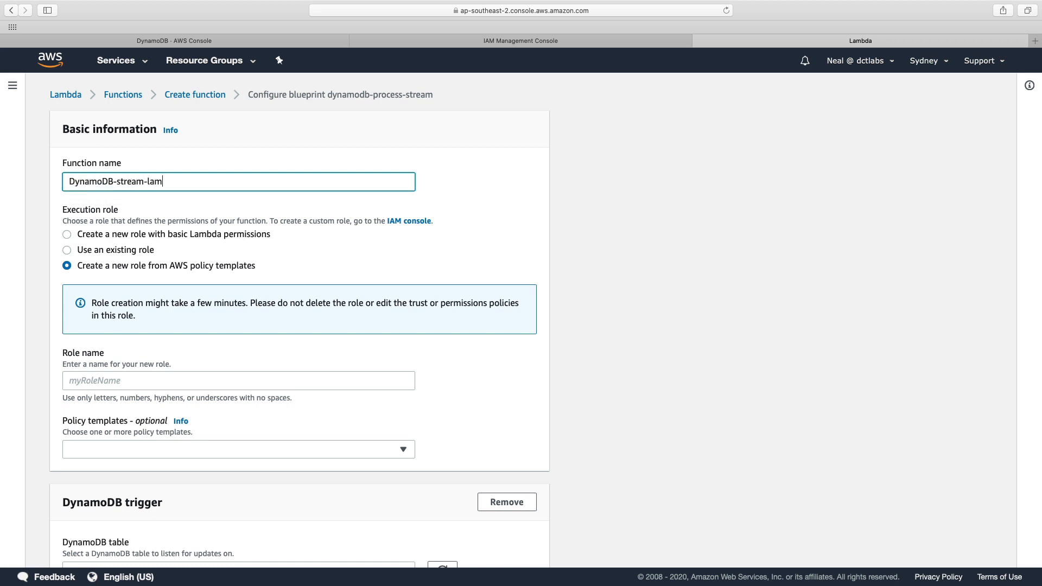
pyautogui.write('bda')
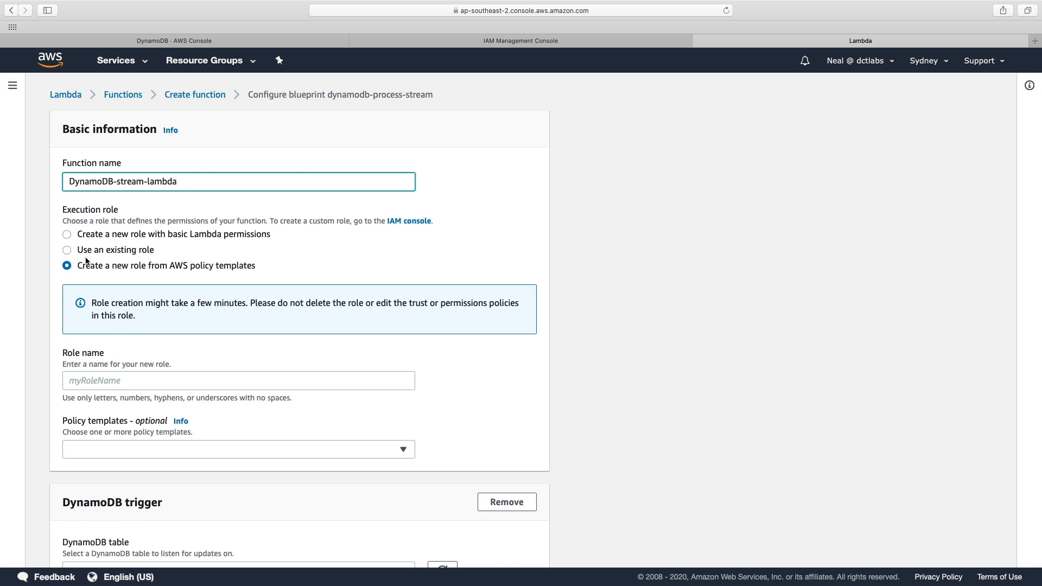
# Step: Assign the existing dynamodb-stream-lambda role to the function
pyautogui.click(66, 249)
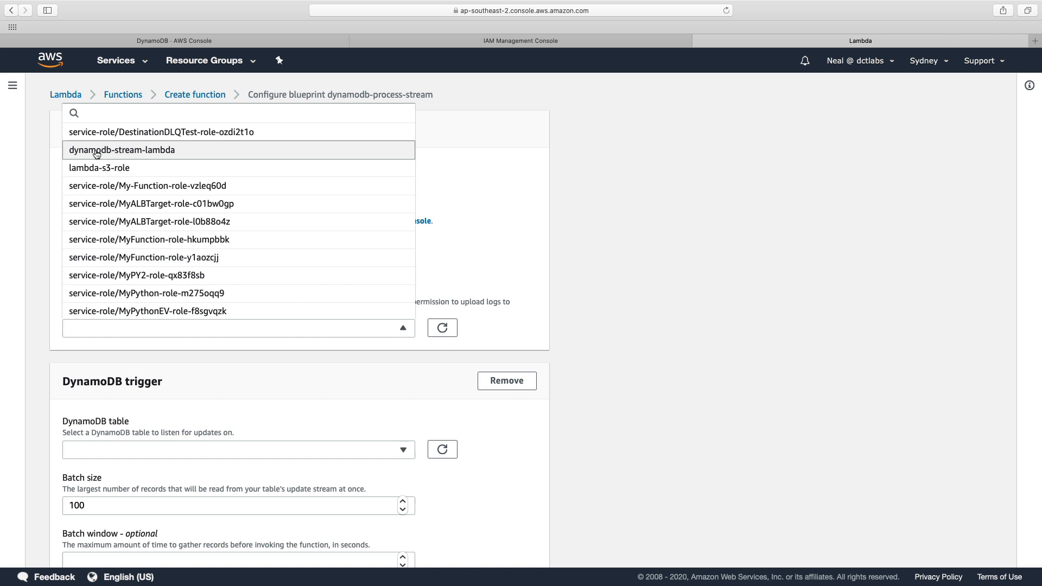
pyautogui.click(121, 150)
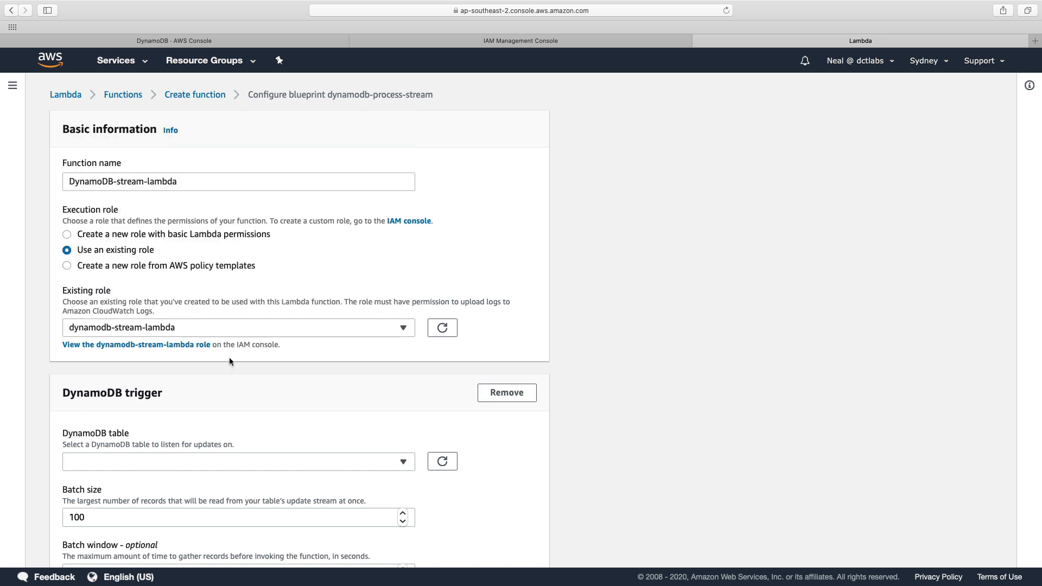
# Step: Point the DynamoDB trigger at the mystore table and tick Enable trigger
pyautogui.scroll(-3)
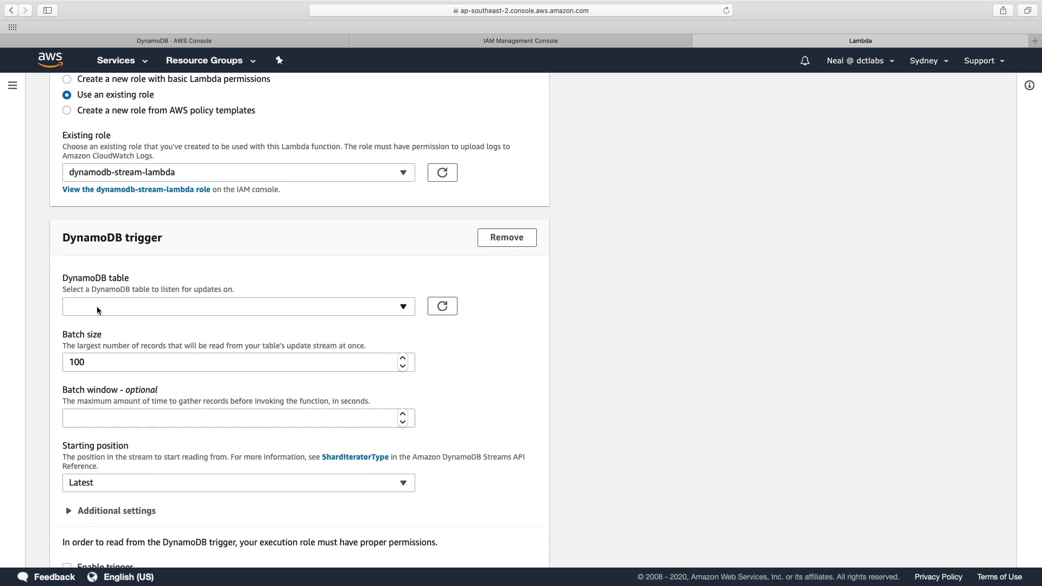
pyautogui.click(238, 306)
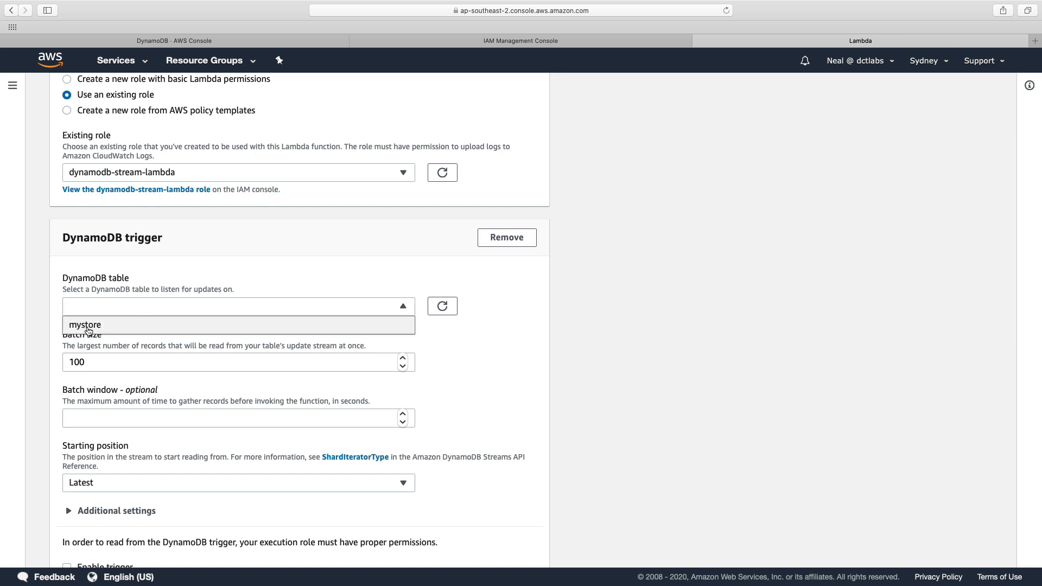
pyautogui.click(85, 324)
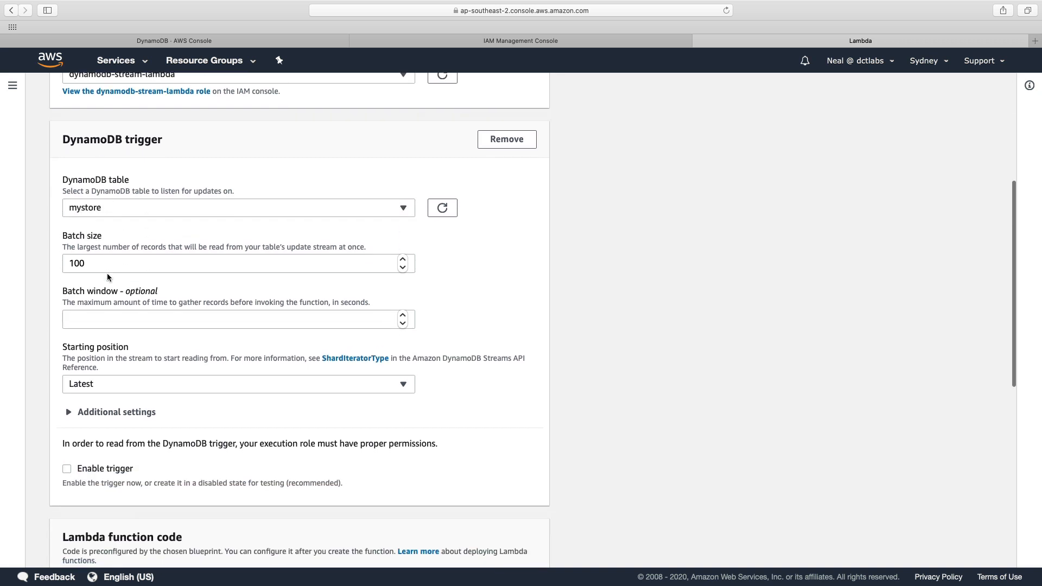
pyautogui.scroll(-3)
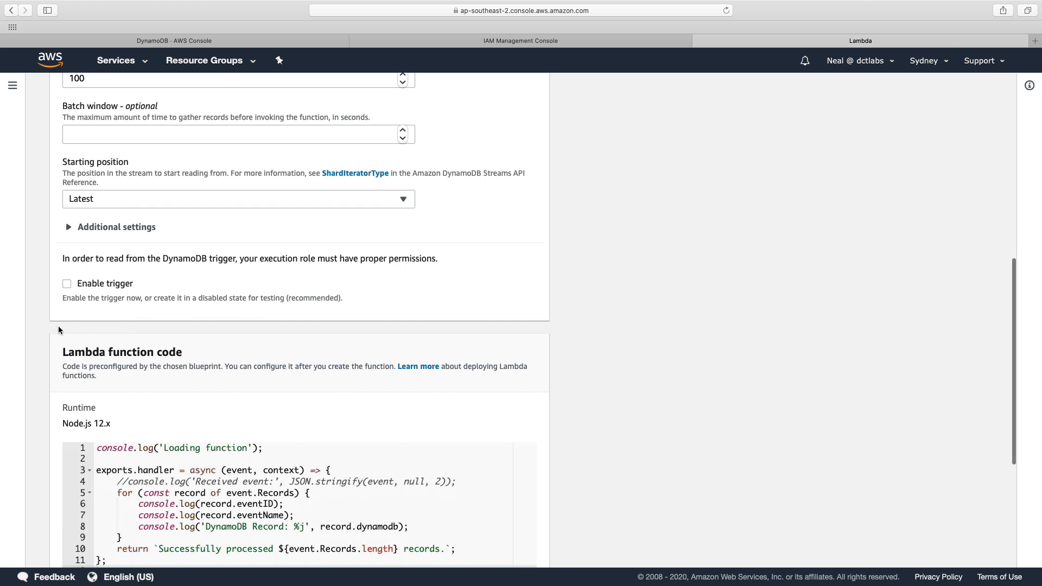
pyautogui.click(66, 283)
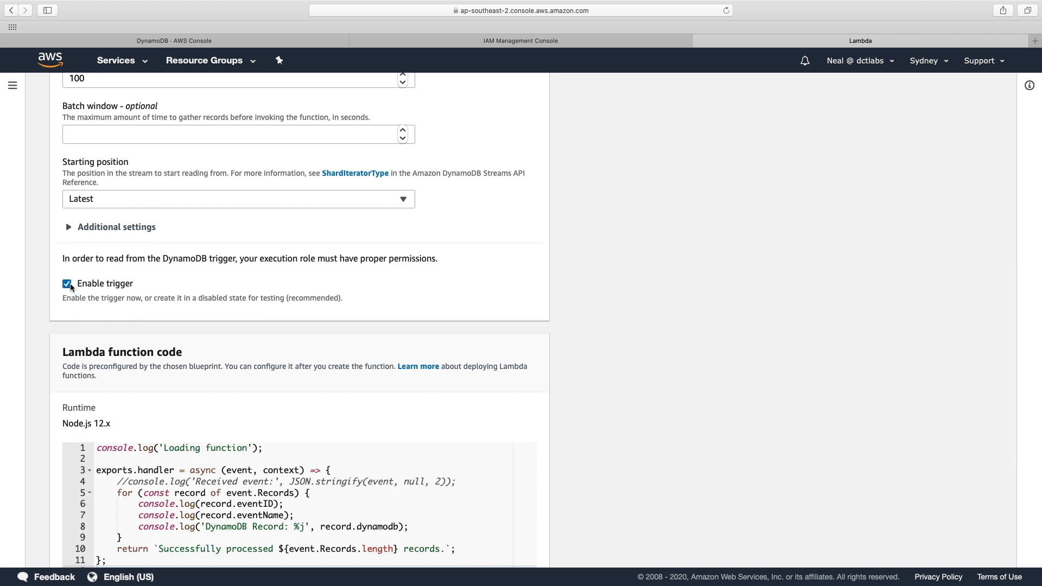
pyautogui.scroll(-3)
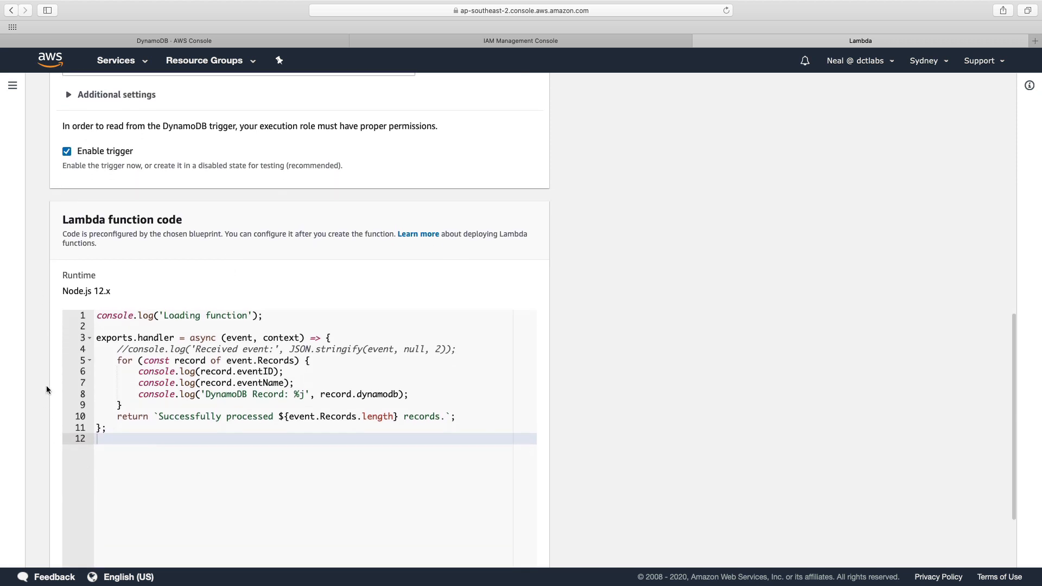
pyautogui.moveTo(90, 437)
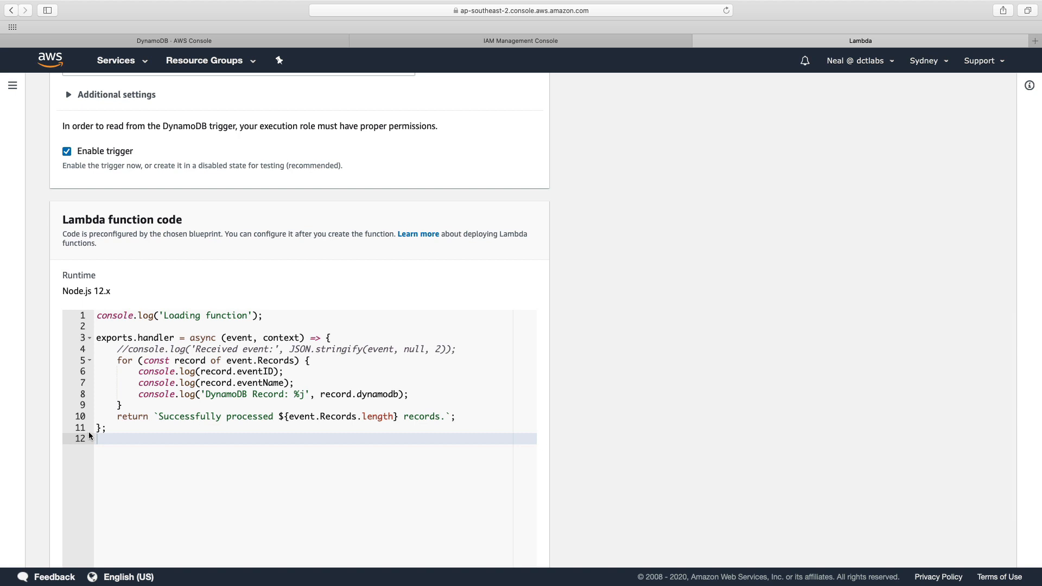
pyautogui.scroll(-3)
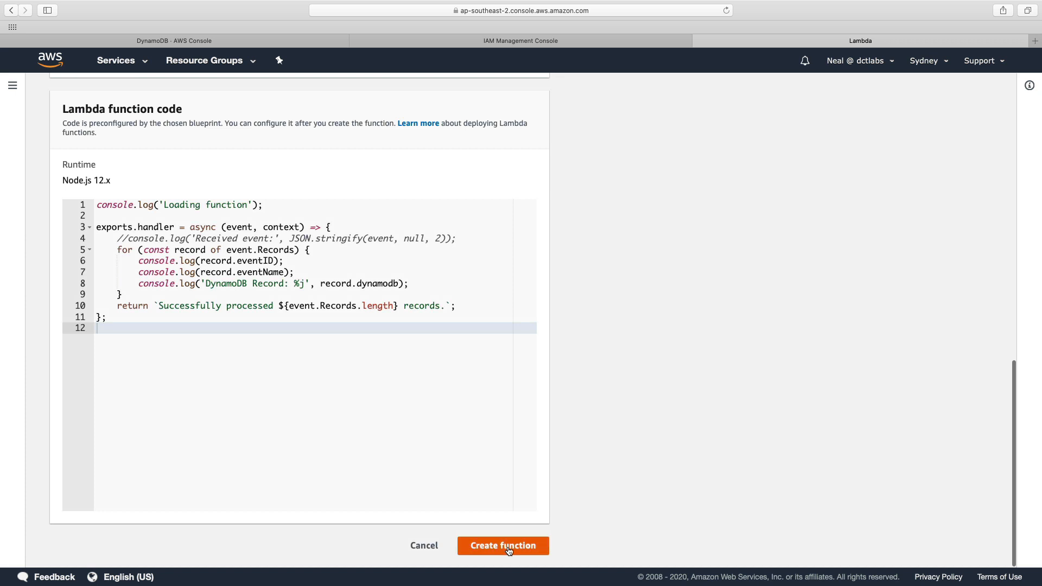
# Step: Create the DynamoDB-stream-lambda function with its mystore trigger
pyautogui.click(502, 546)
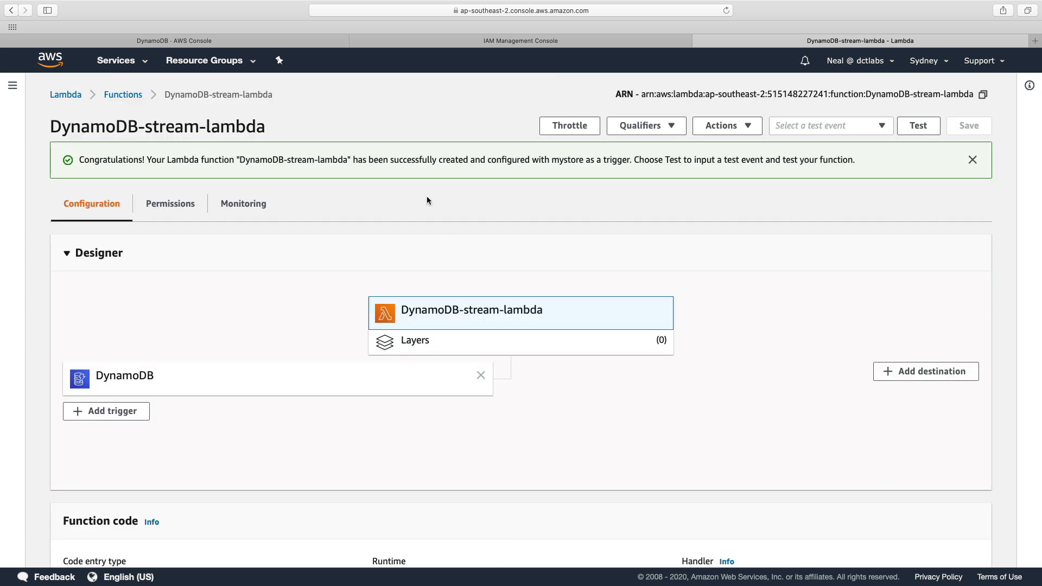
pyautogui.moveTo(308, 177)
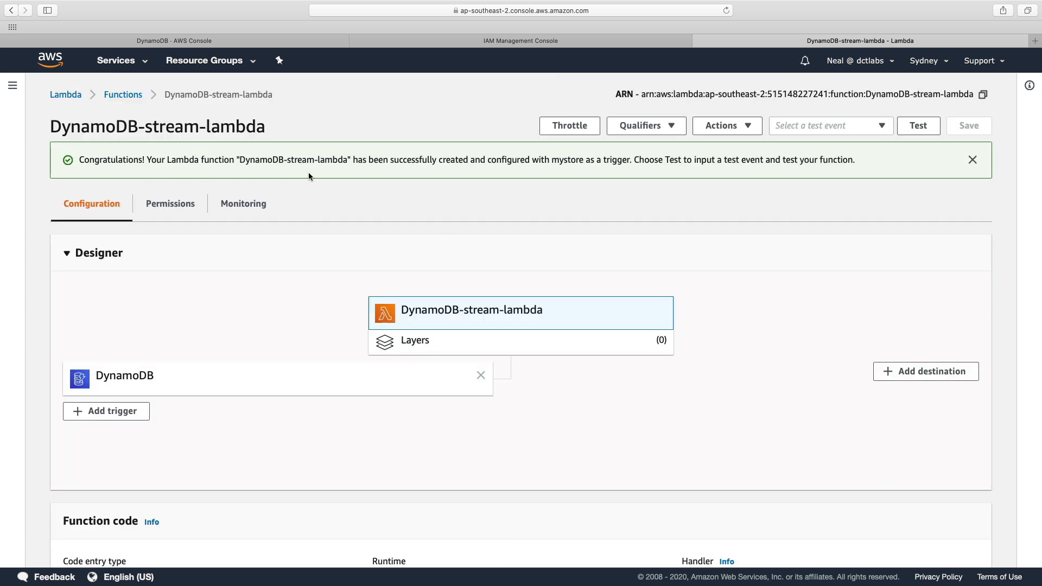
pyautogui.moveTo(616, 179)
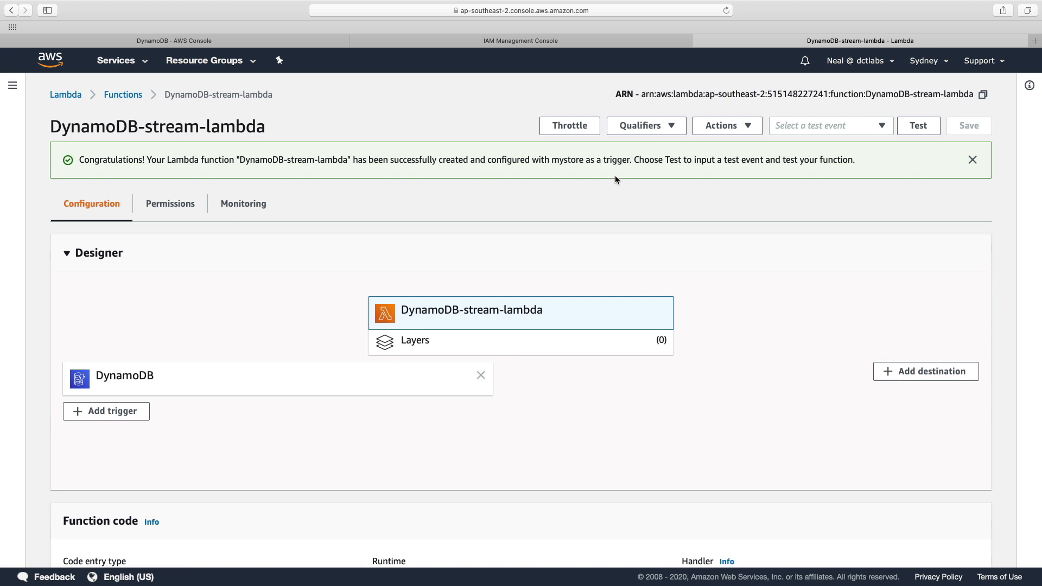
pyautogui.moveTo(295, 67)
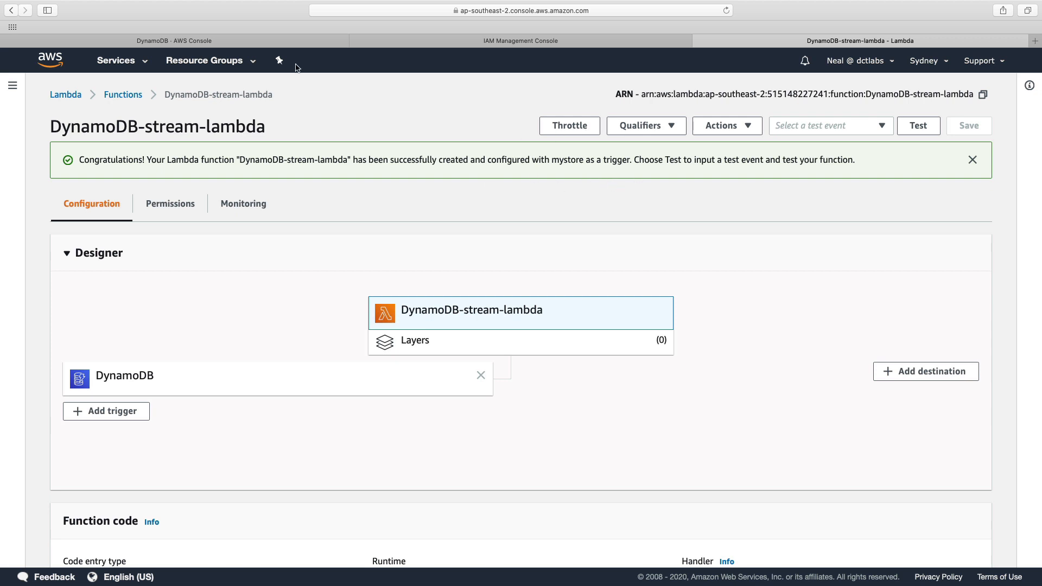
# Step: Switch to the DynamoDB tab showing mystore's DynamoDB-stream-lambda trigger enabled
pyautogui.click(520, 40)
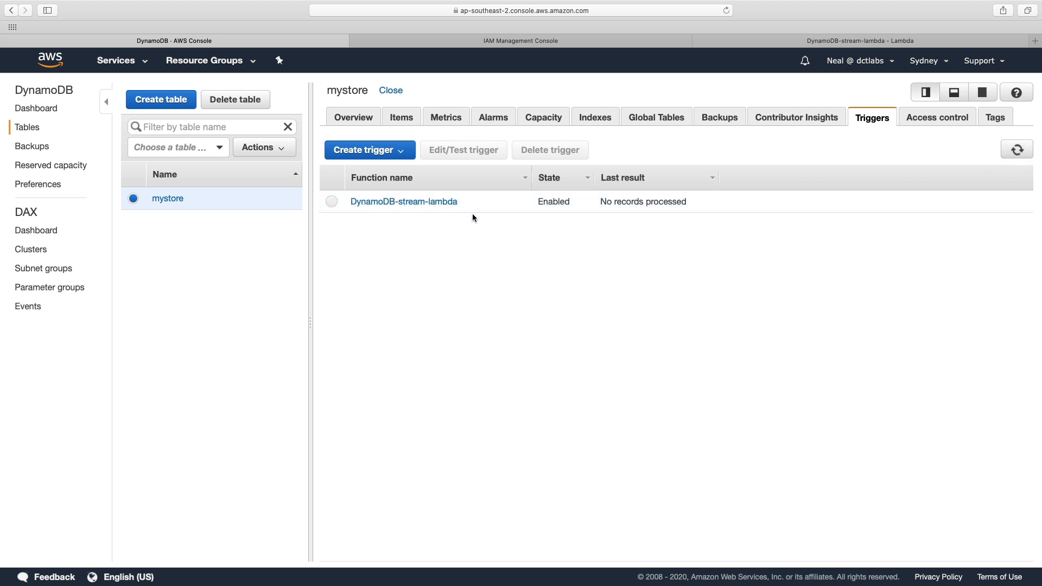
pyautogui.moveTo(563, 215)
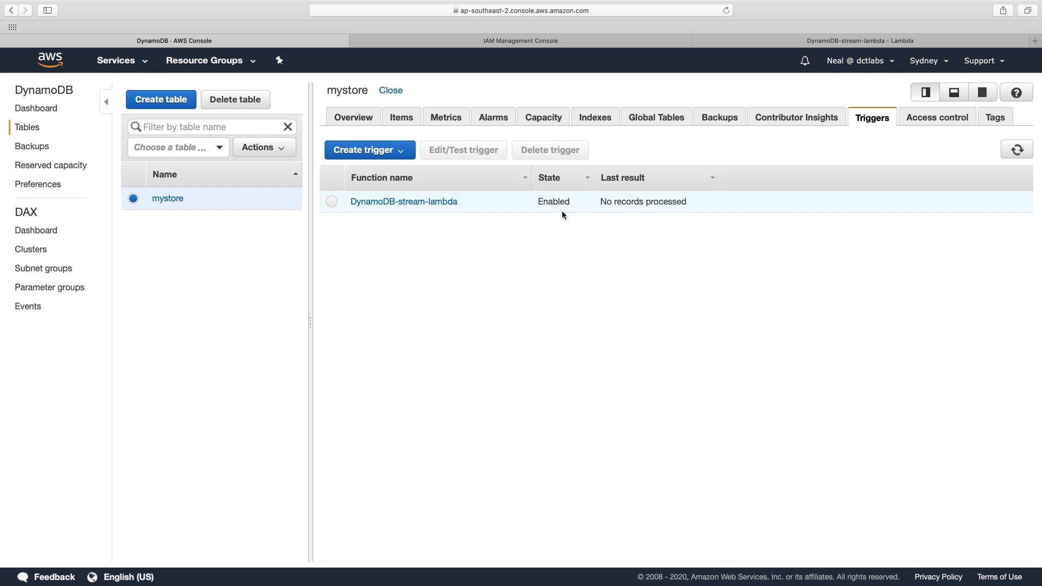
pyautogui.moveTo(686, 217)
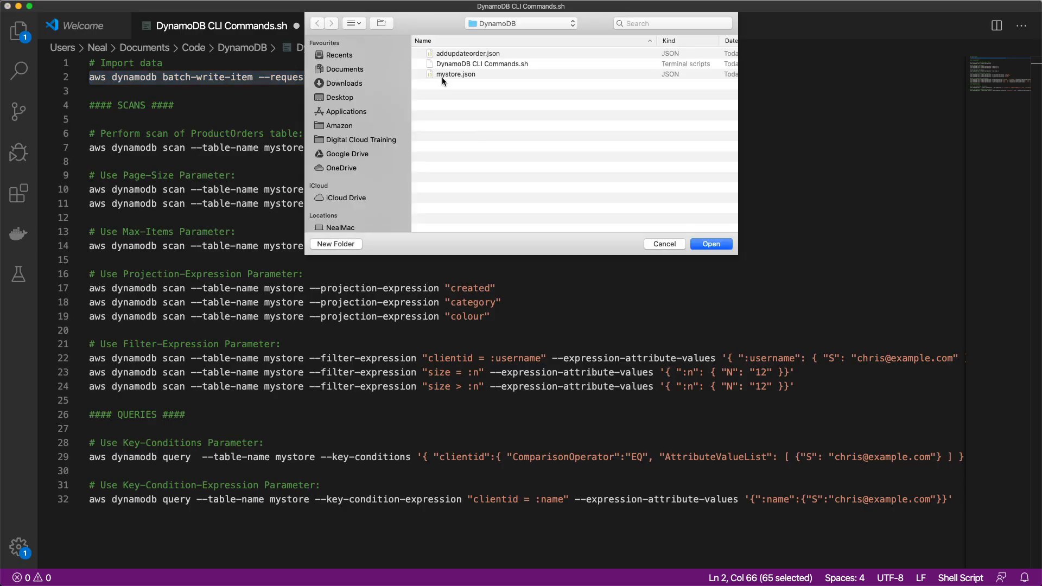
# Step: Open addupdateorder.json and inspect its PutRequest entries for the order items
pyautogui.click(468, 53)
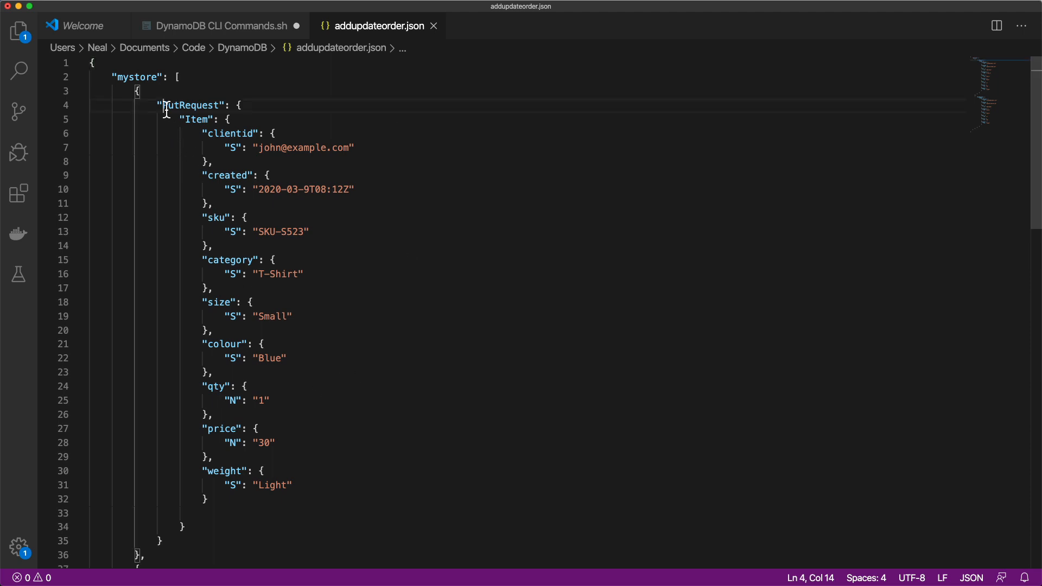
pyautogui.doubleClick(193, 106)
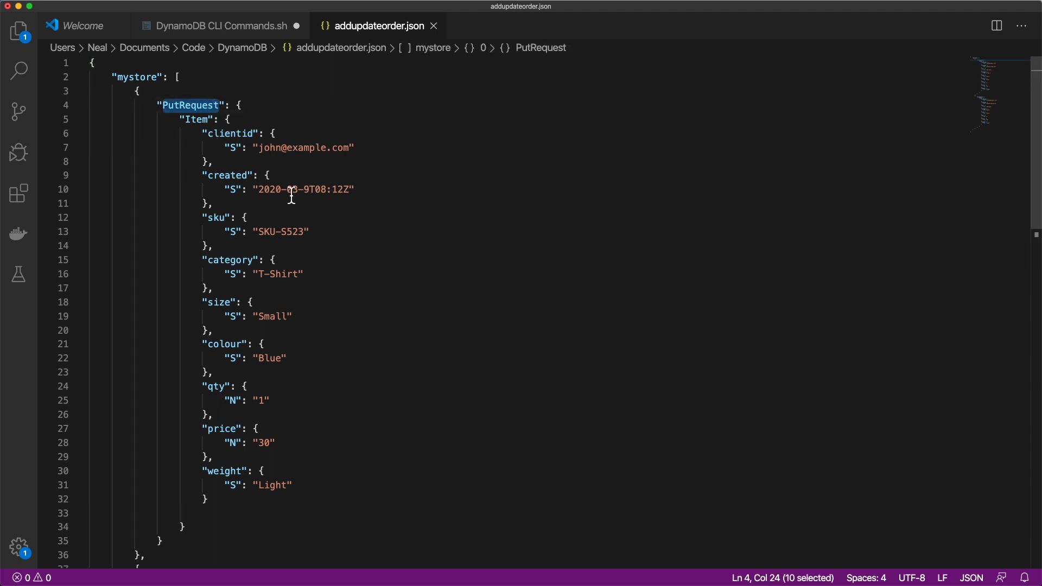
pyautogui.moveTo(337, 154)
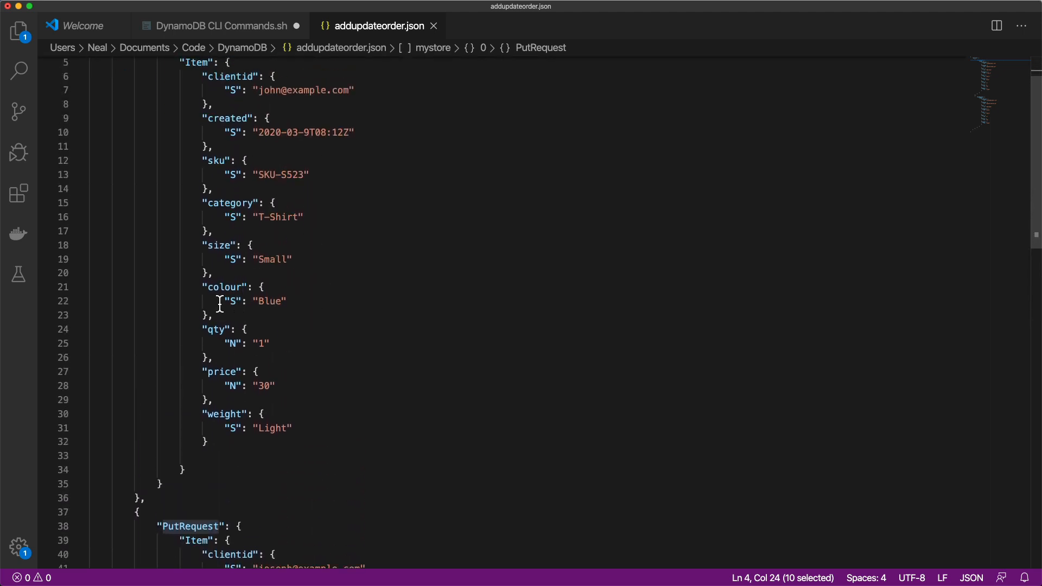
pyautogui.moveTo(268, 244)
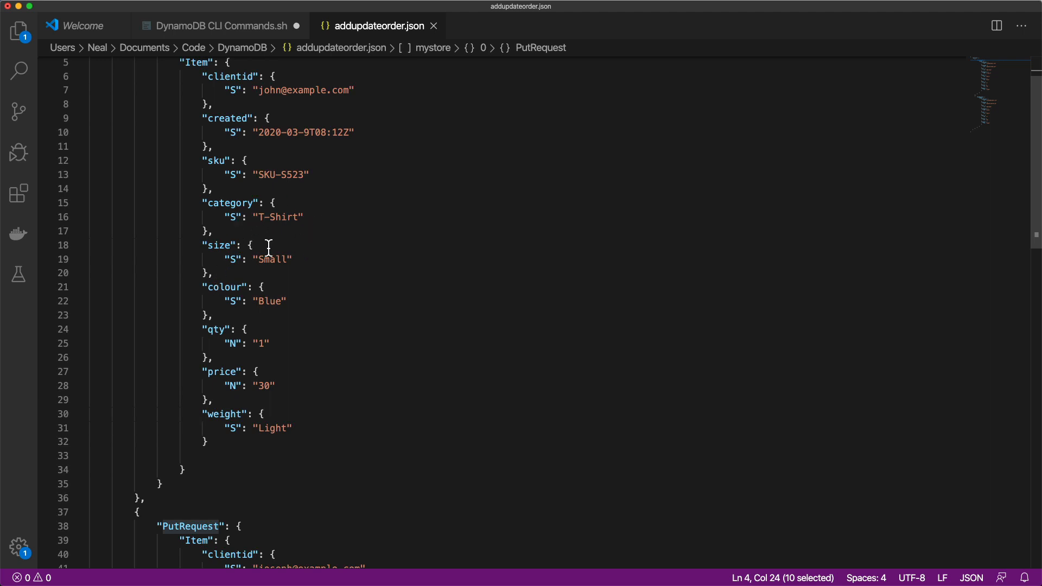
pyautogui.scroll(-3)
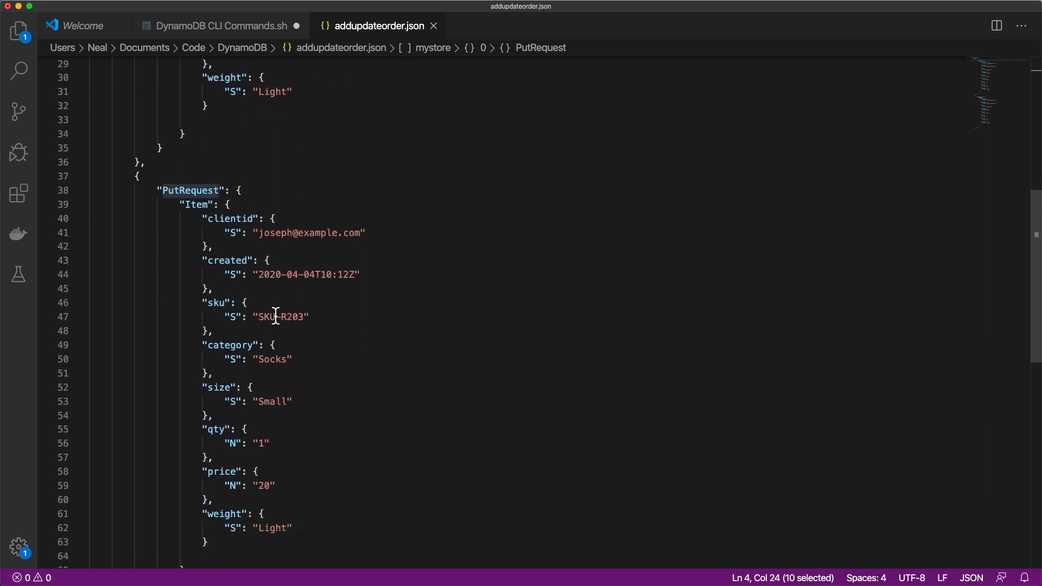
pyautogui.moveTo(162, 256)
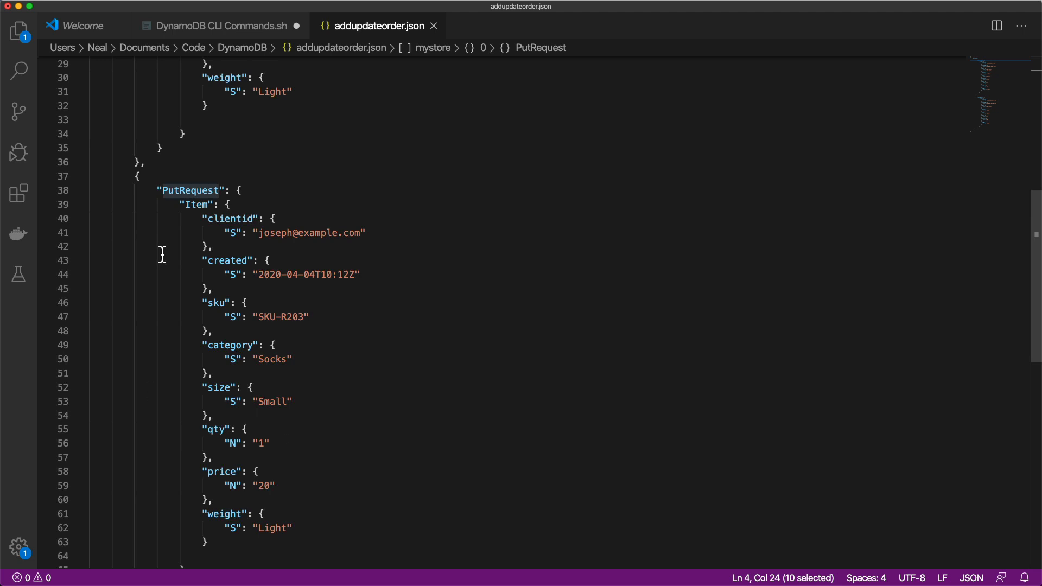
pyautogui.moveTo(230, 430)
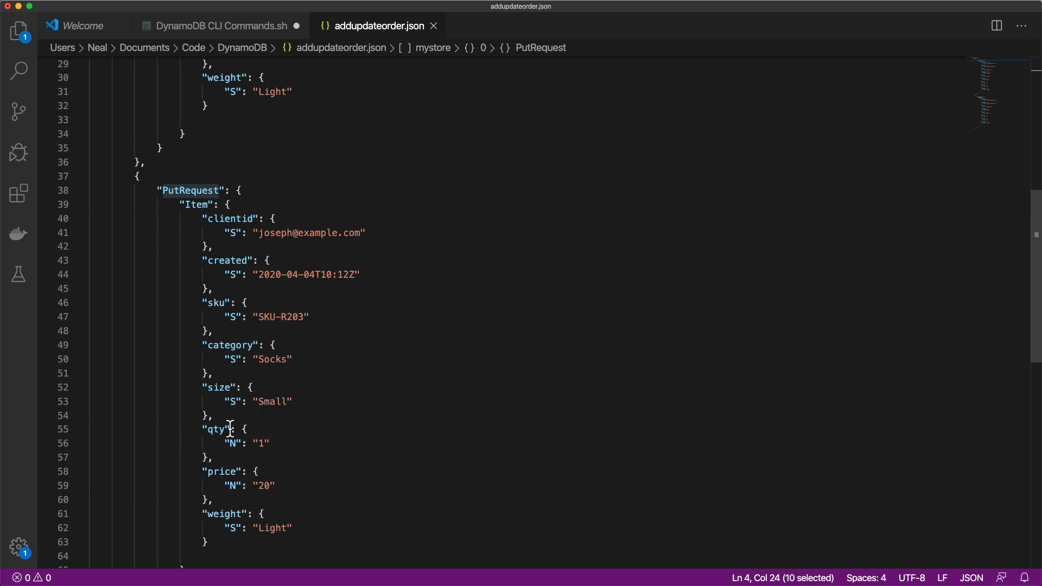
pyautogui.moveTo(238, 37)
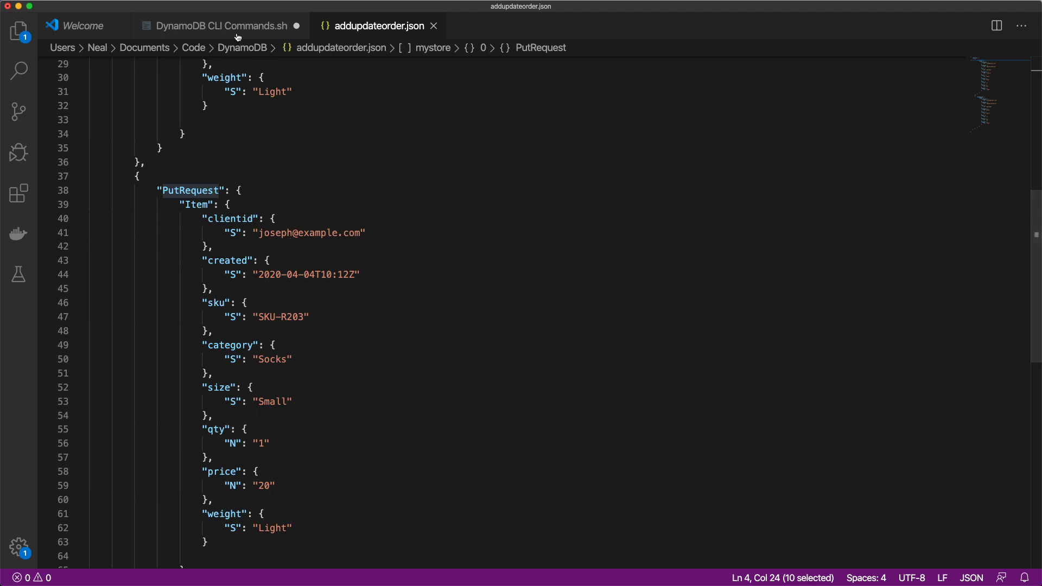
# Step: Copy the batch-write-item import command from DynamoDB CLI Commands.sh
pyautogui.click(220, 25)
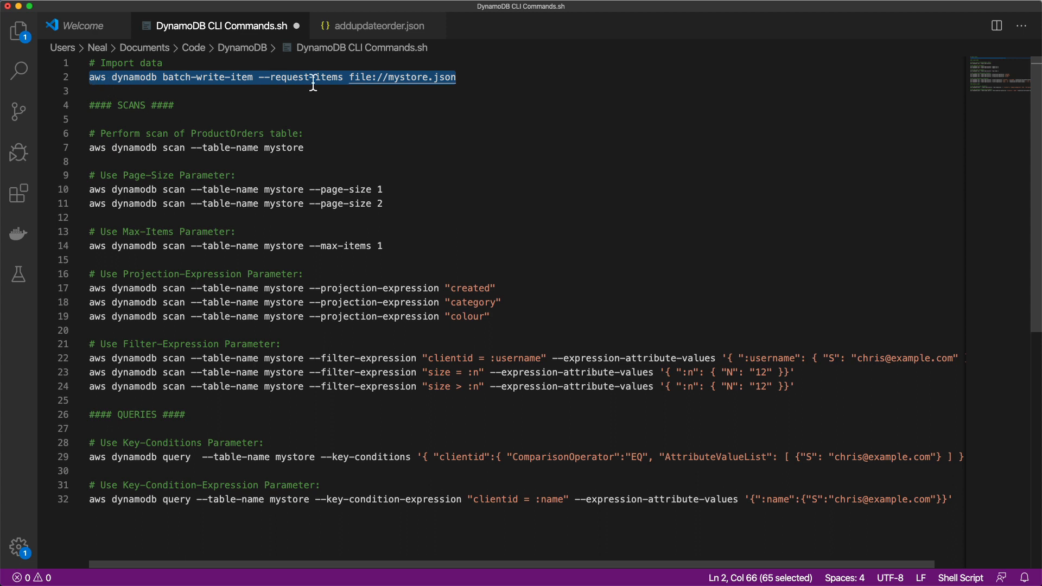
pyautogui.rightClick(313, 77)
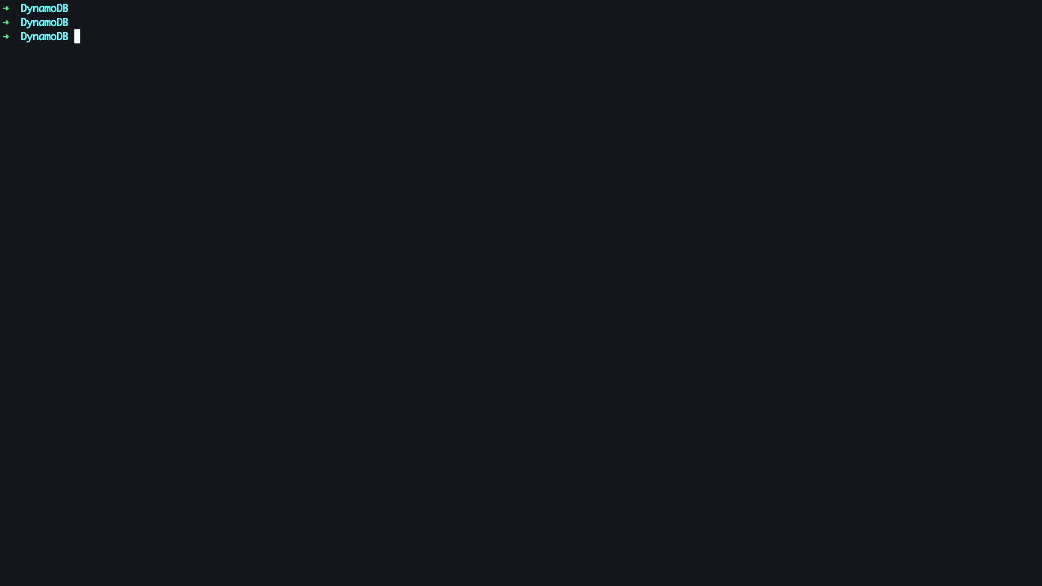
# Step: Run aws dynamodb batch-write-item with --request-items file://addupdateorder.json
pyautogui.write('aws dynamodb batch-write-item --request-items file://mystore.json')
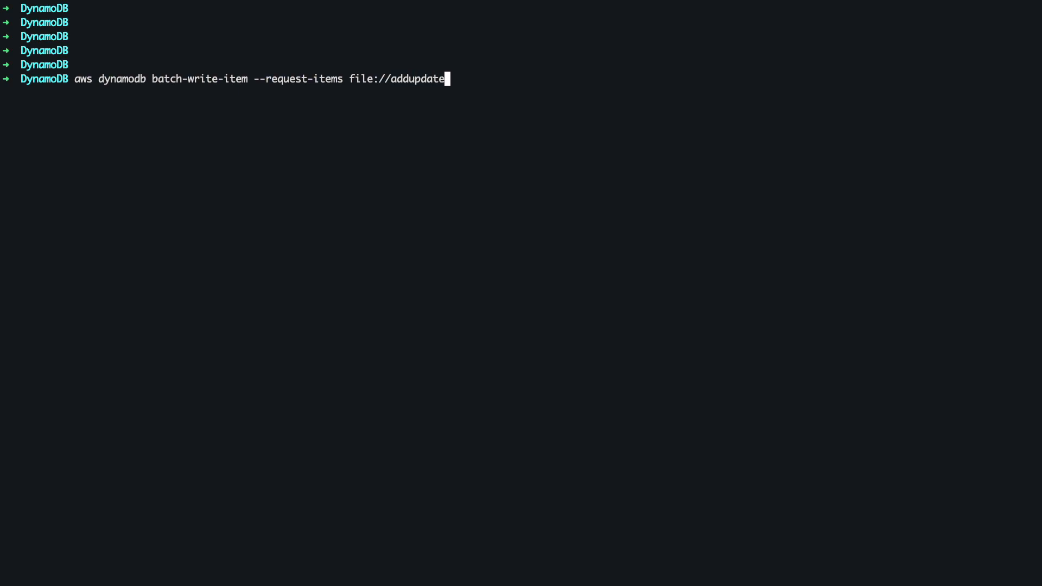
pyautogui.write('order.json')
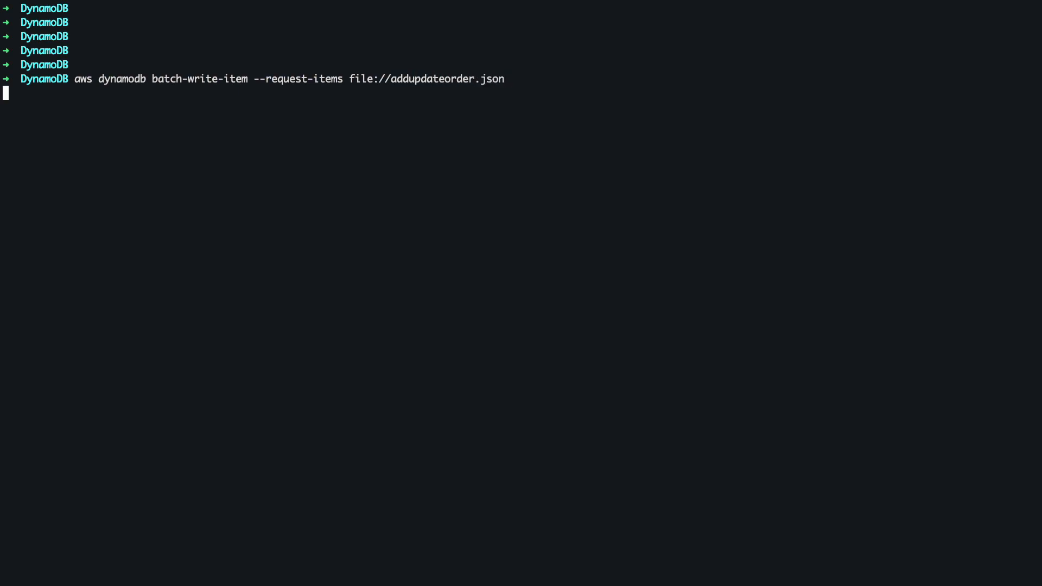
pyautogui.press('Enter')
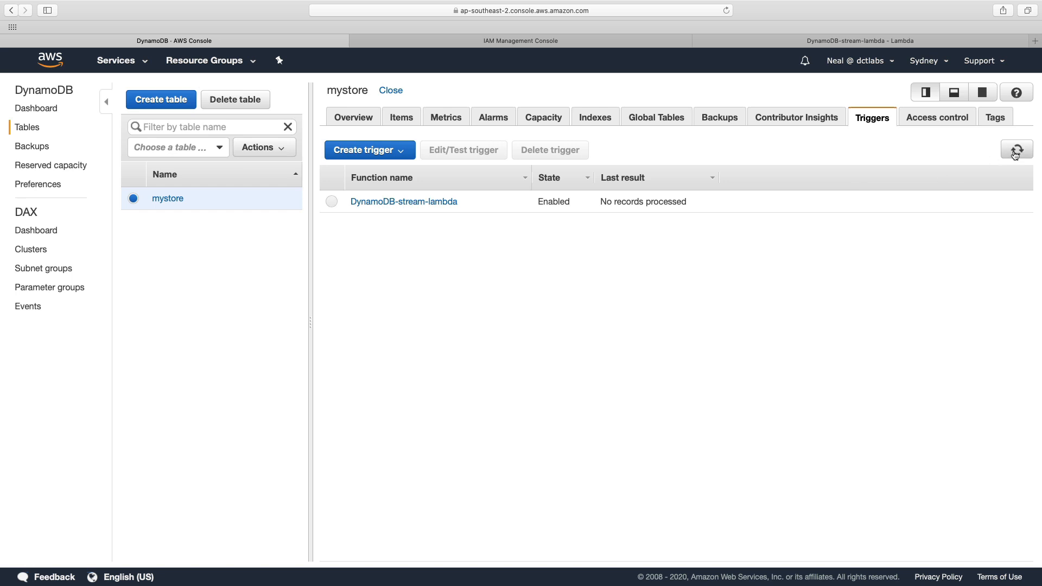
# Step: Refresh the mystore trigger to show last result OK, then go to the IAM console
pyautogui.click(1016, 149)
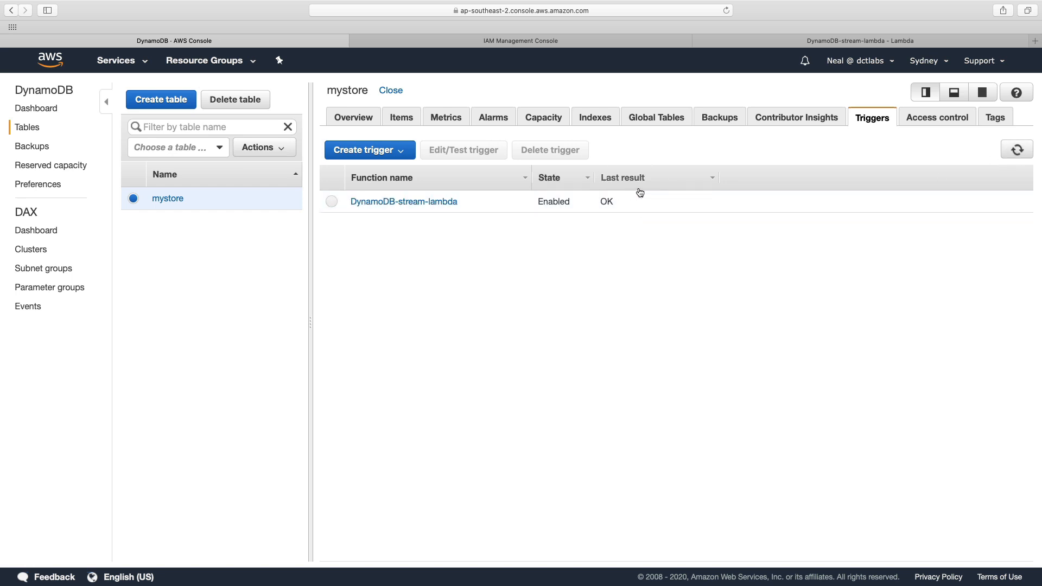
pyautogui.moveTo(606, 217)
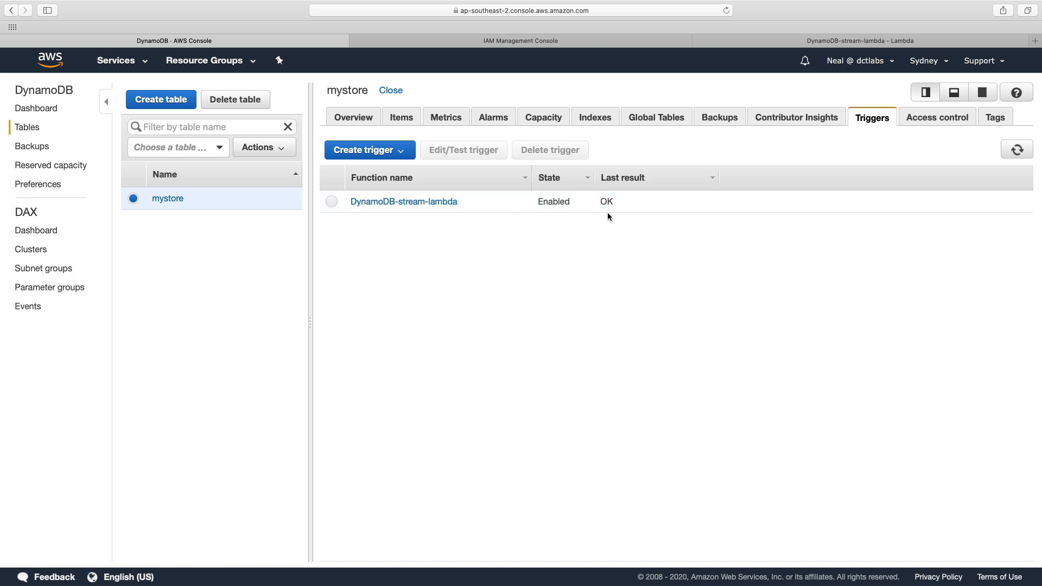
pyautogui.click(520, 40)
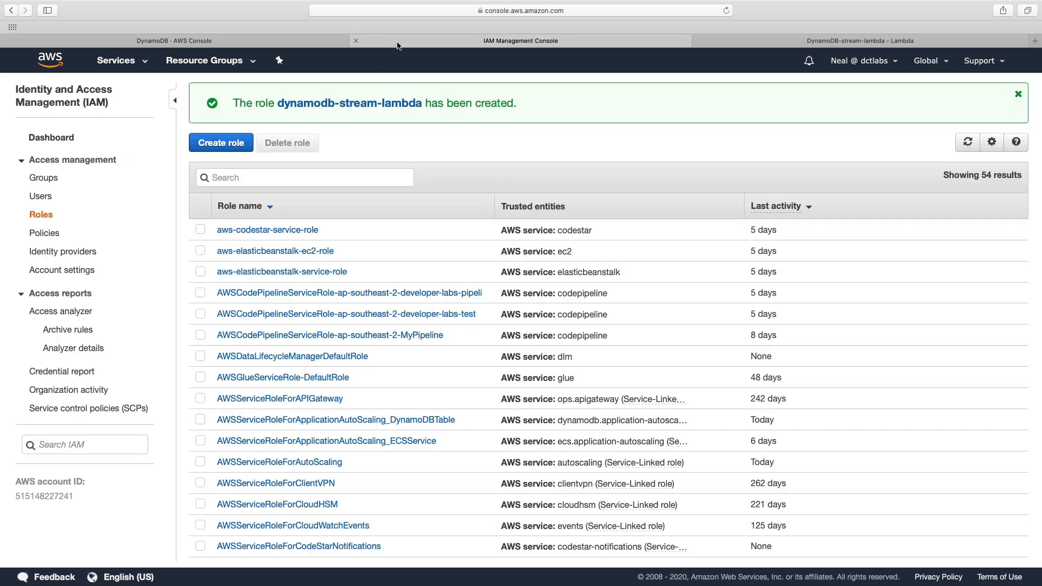
# Step: In CloudWatch, view the latest log stream of /aws/lambda/DynamoDB-stream-lambda
pyautogui.click(520, 40)
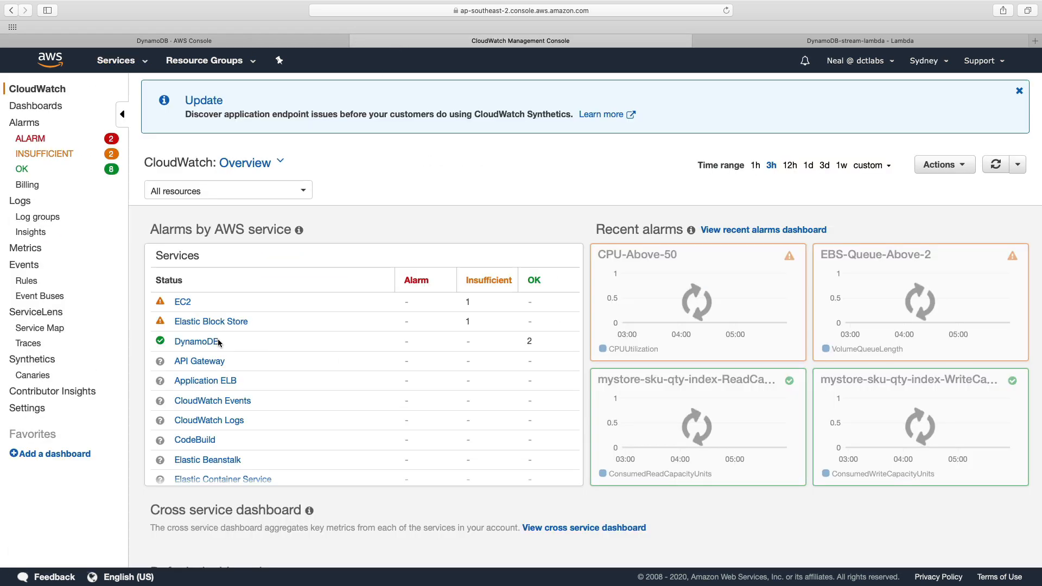
pyautogui.click(38, 217)
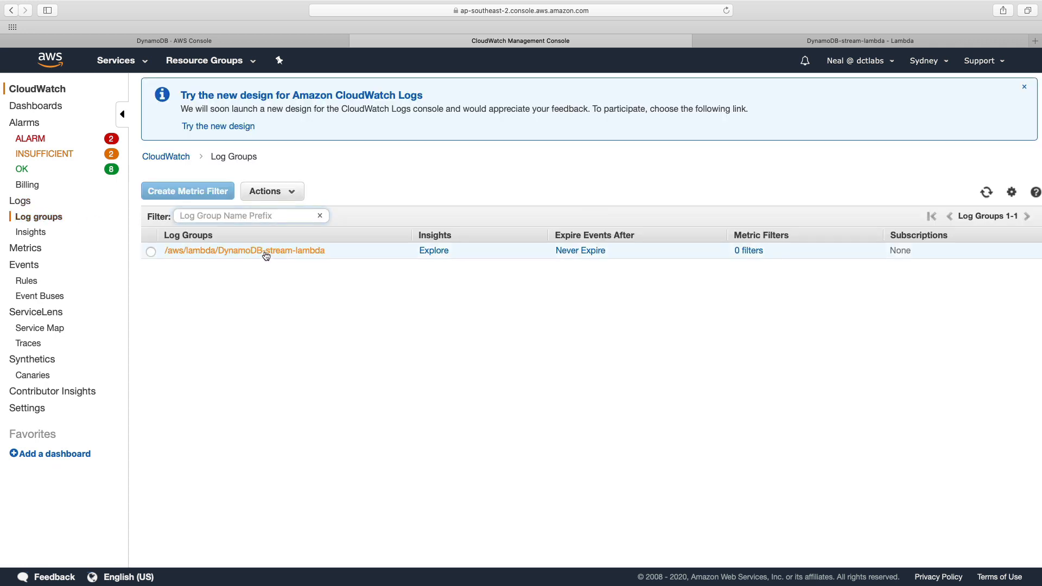
pyautogui.click(244, 250)
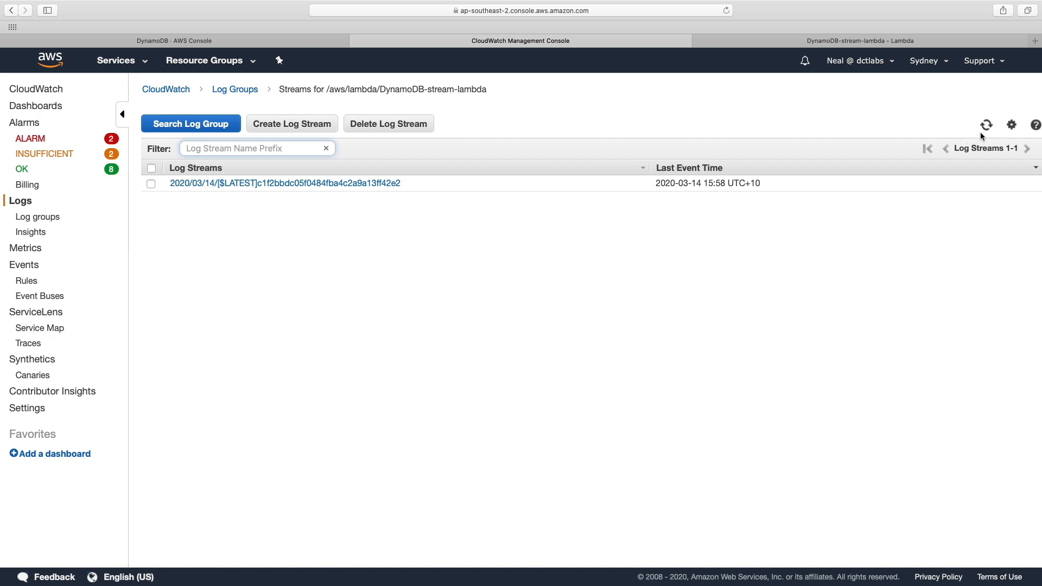
pyautogui.click(284, 183)
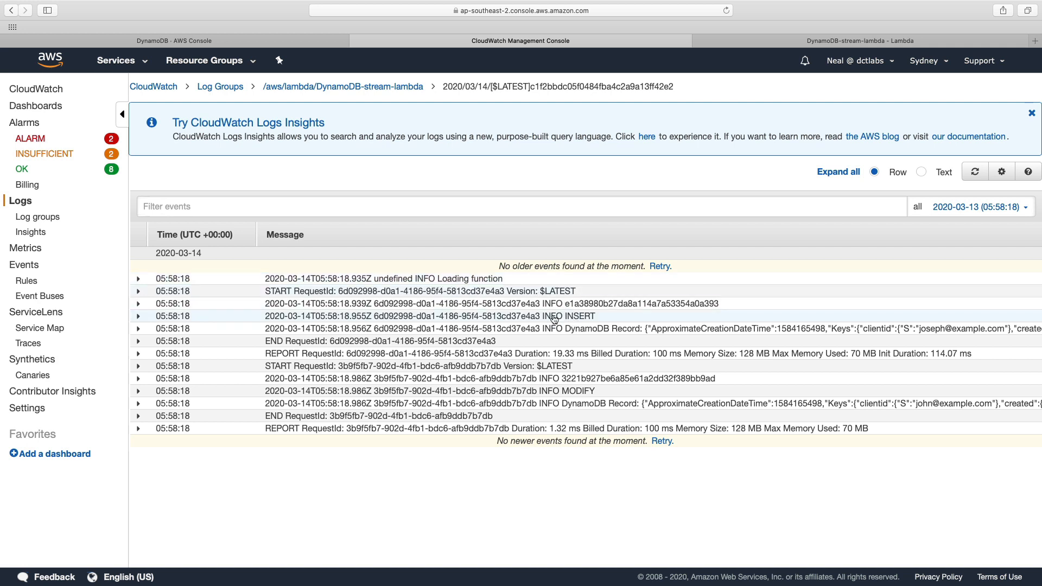
pyautogui.click(139, 316)
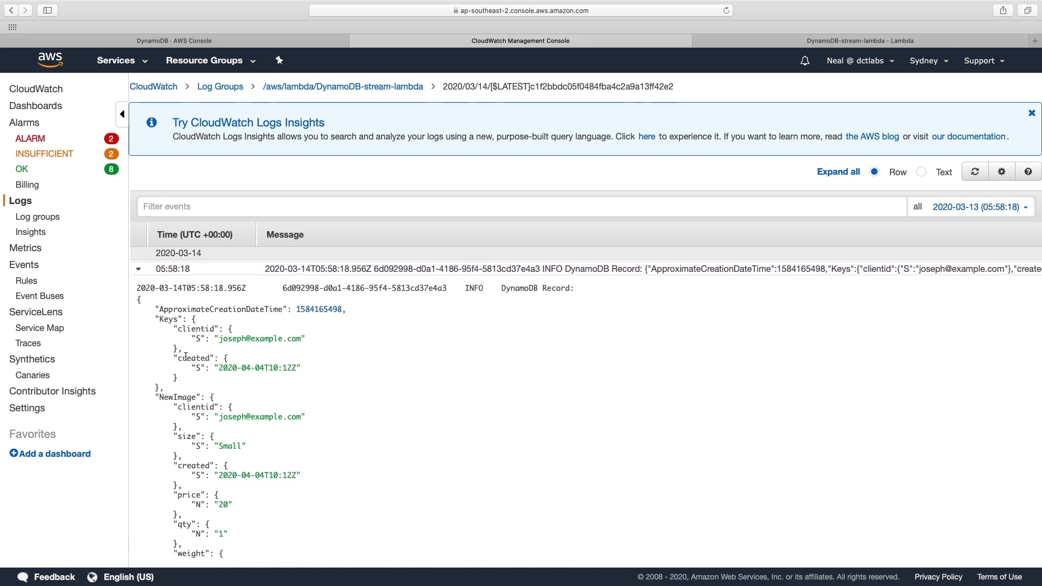
pyautogui.moveTo(244, 352)
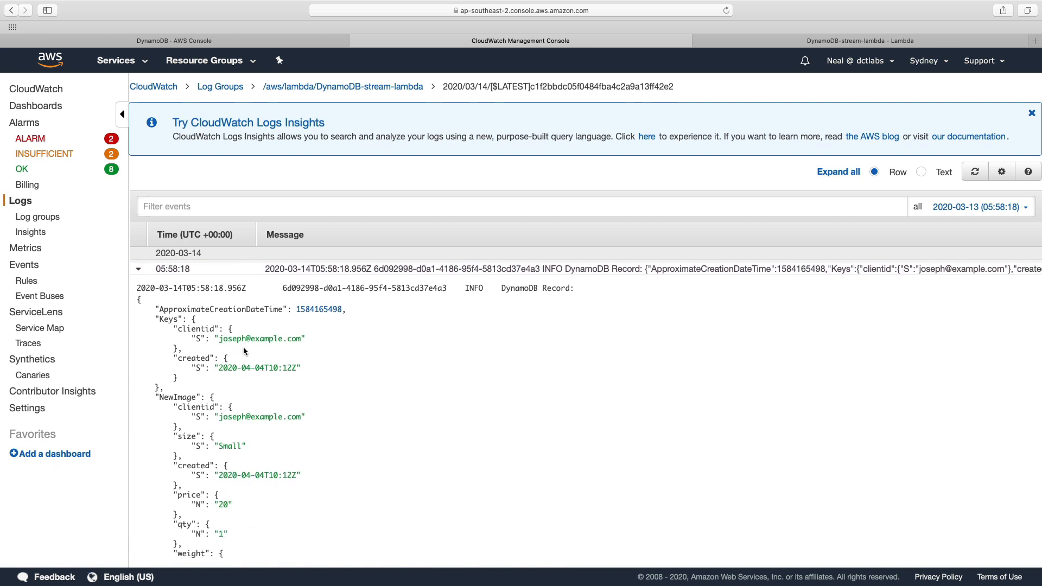
pyautogui.moveTo(307, 351)
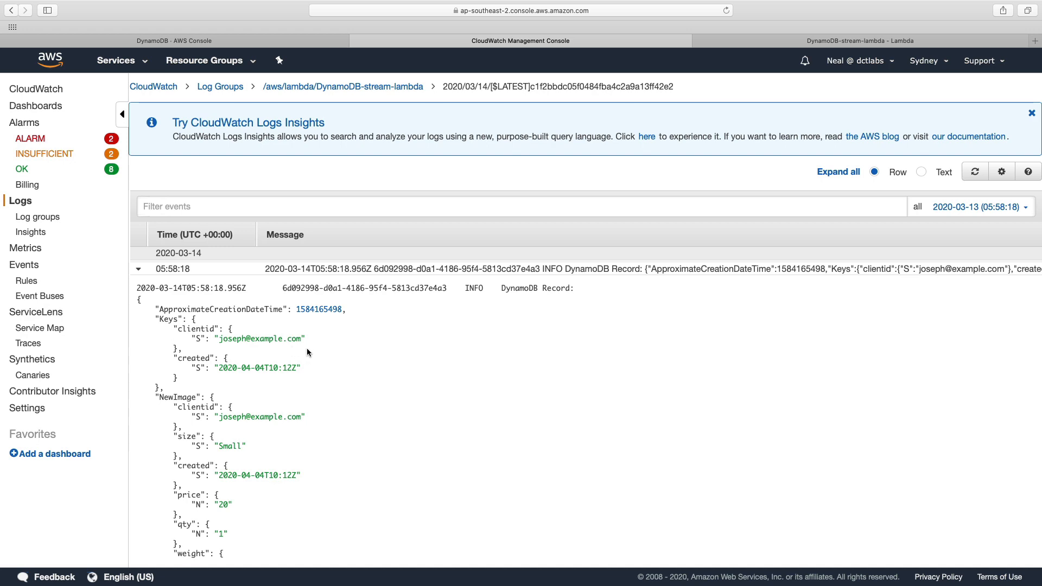
pyautogui.scroll(-3)
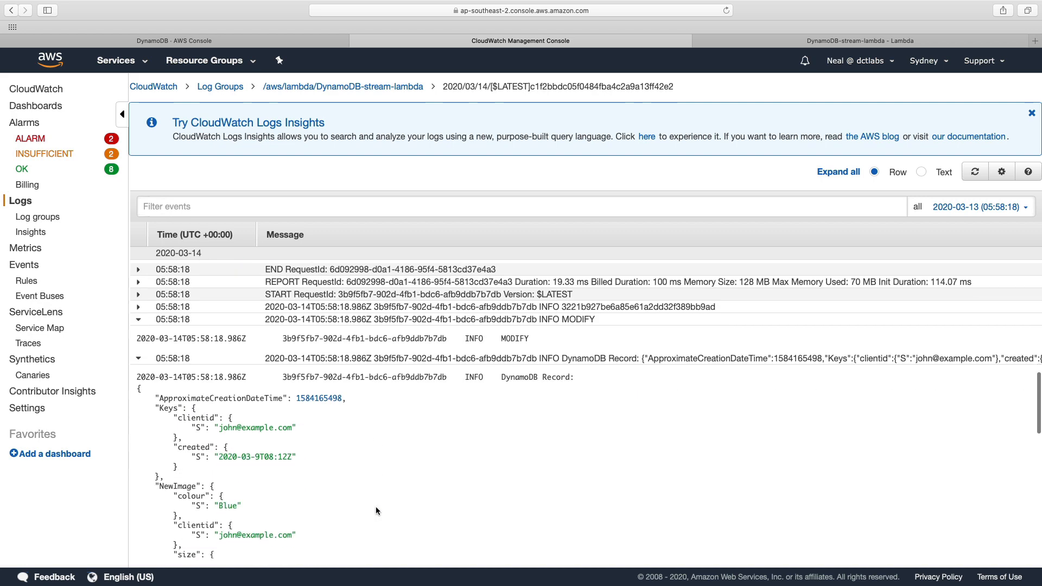
pyautogui.scroll(-3)
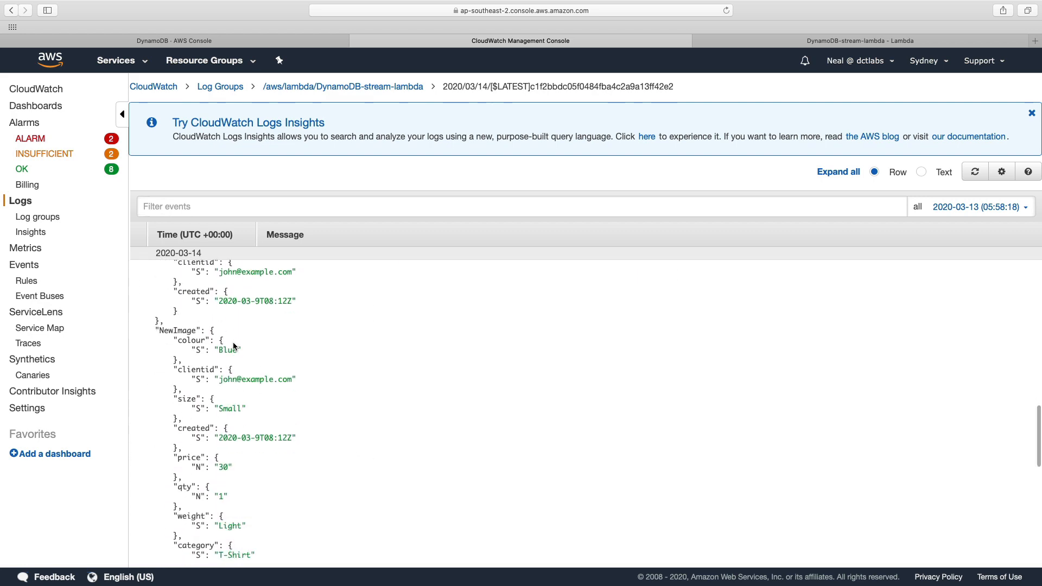
pyautogui.scroll(-3)
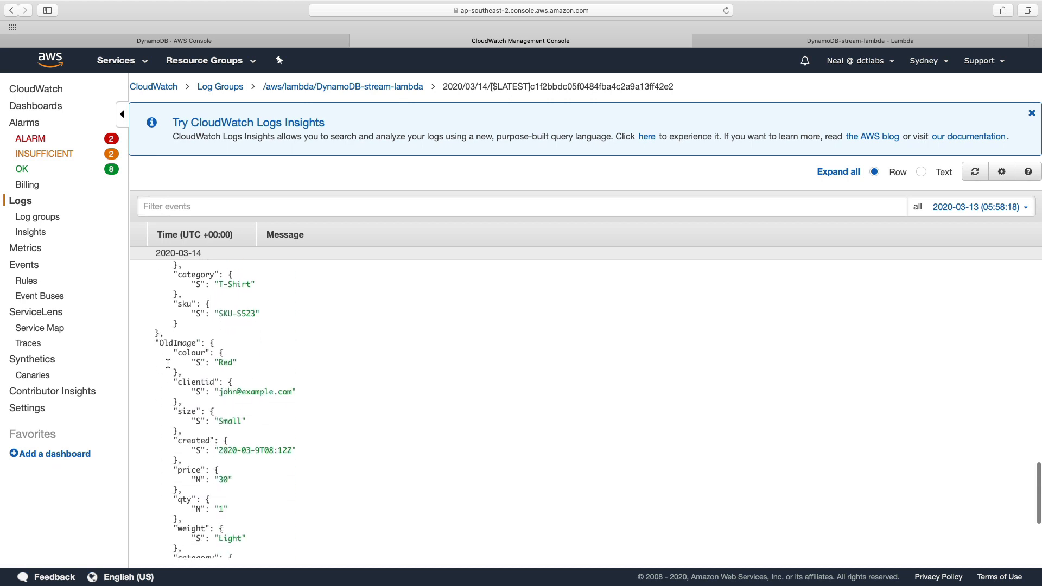
pyautogui.scroll(-3)
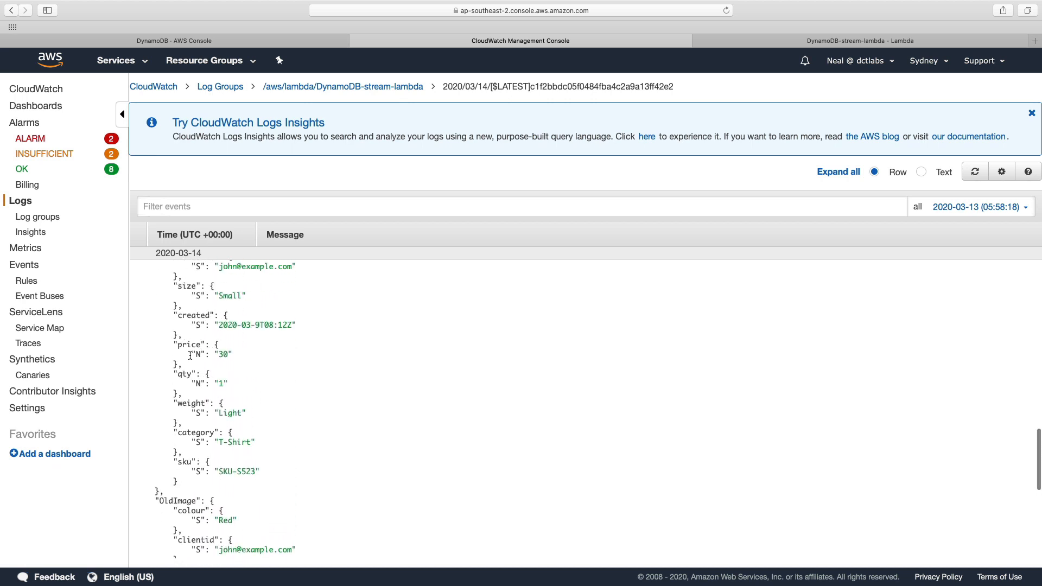
pyautogui.scroll(-3)
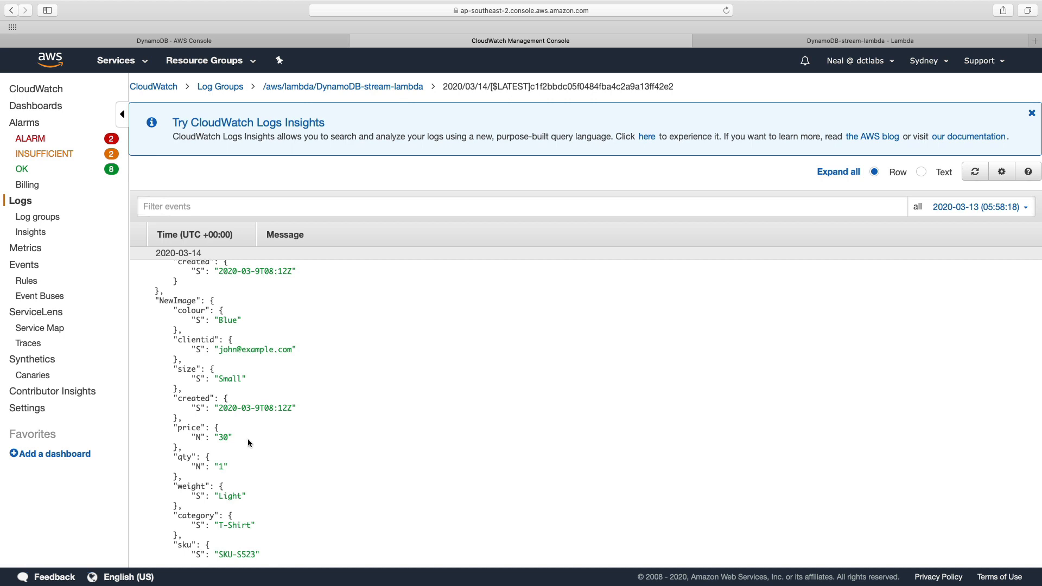
pyautogui.scroll(-3)
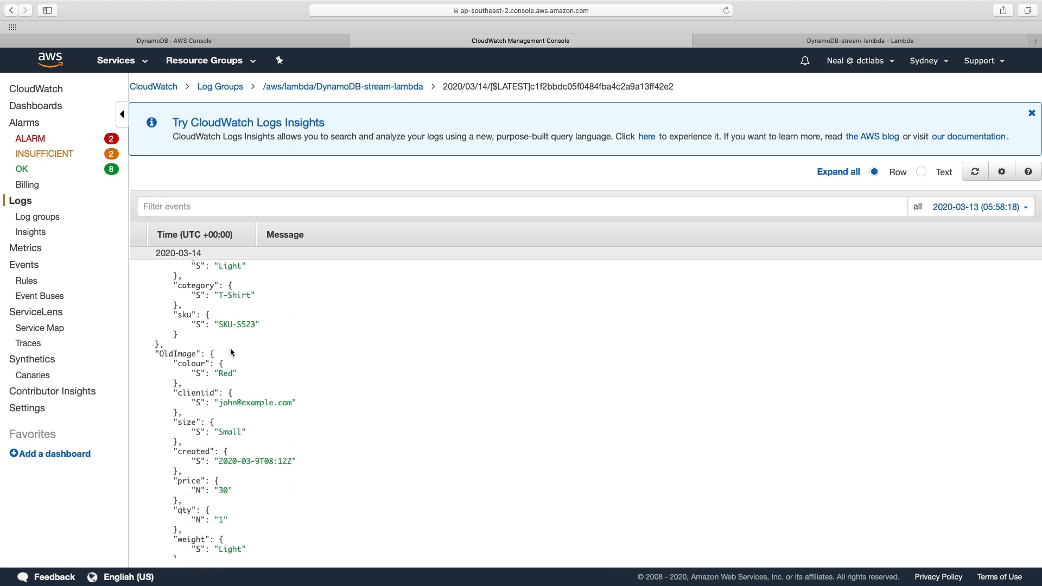
pyautogui.moveTo(209, 392)
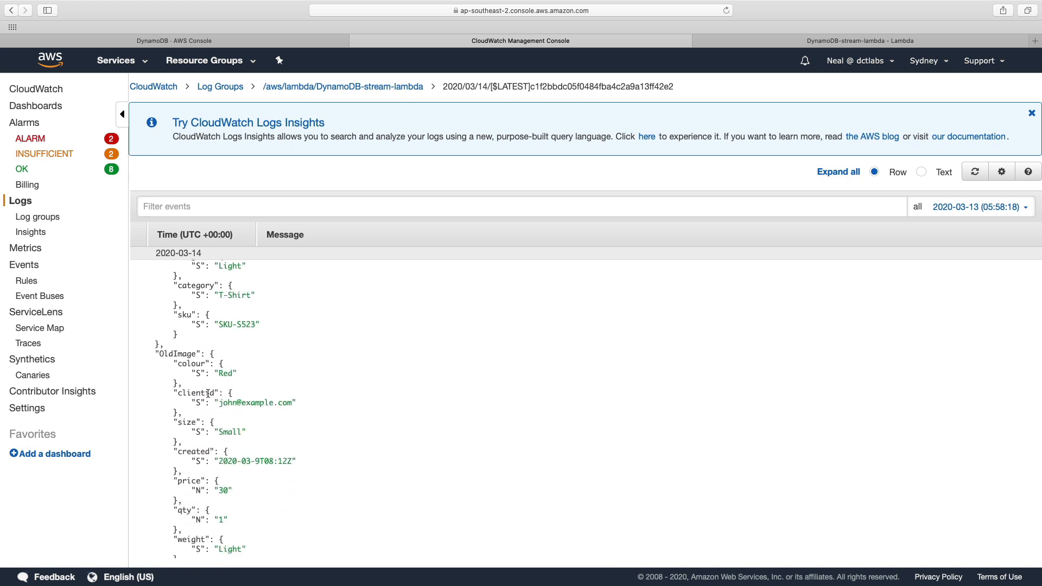